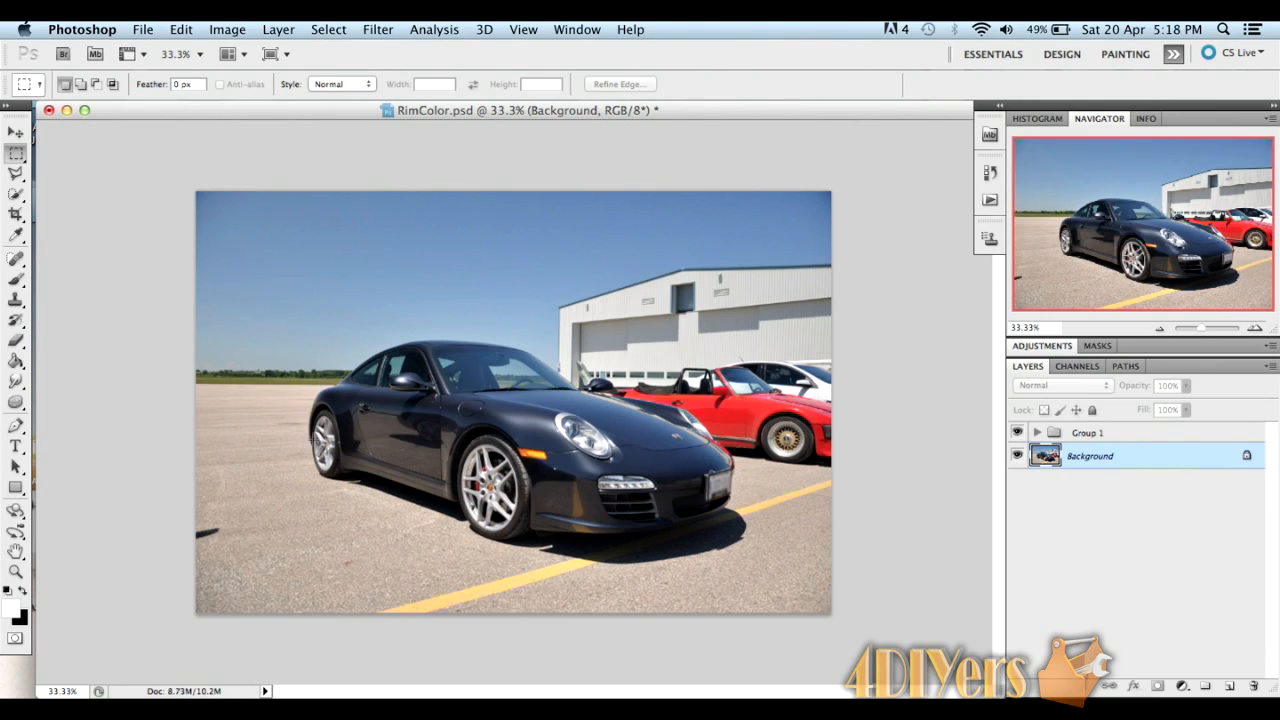
mouse_move(1127, 453)
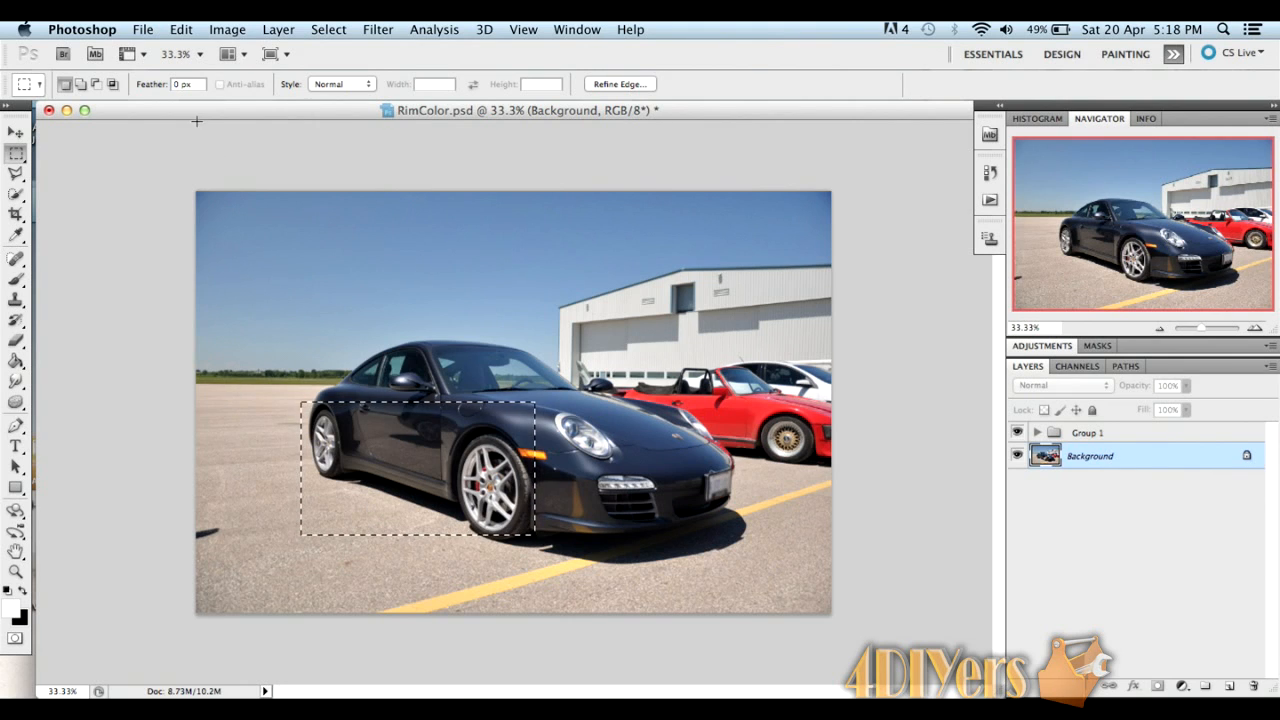
- Copy the selected wheel area, paste it as a new layer, and name it 'Rims'
click(180, 29)
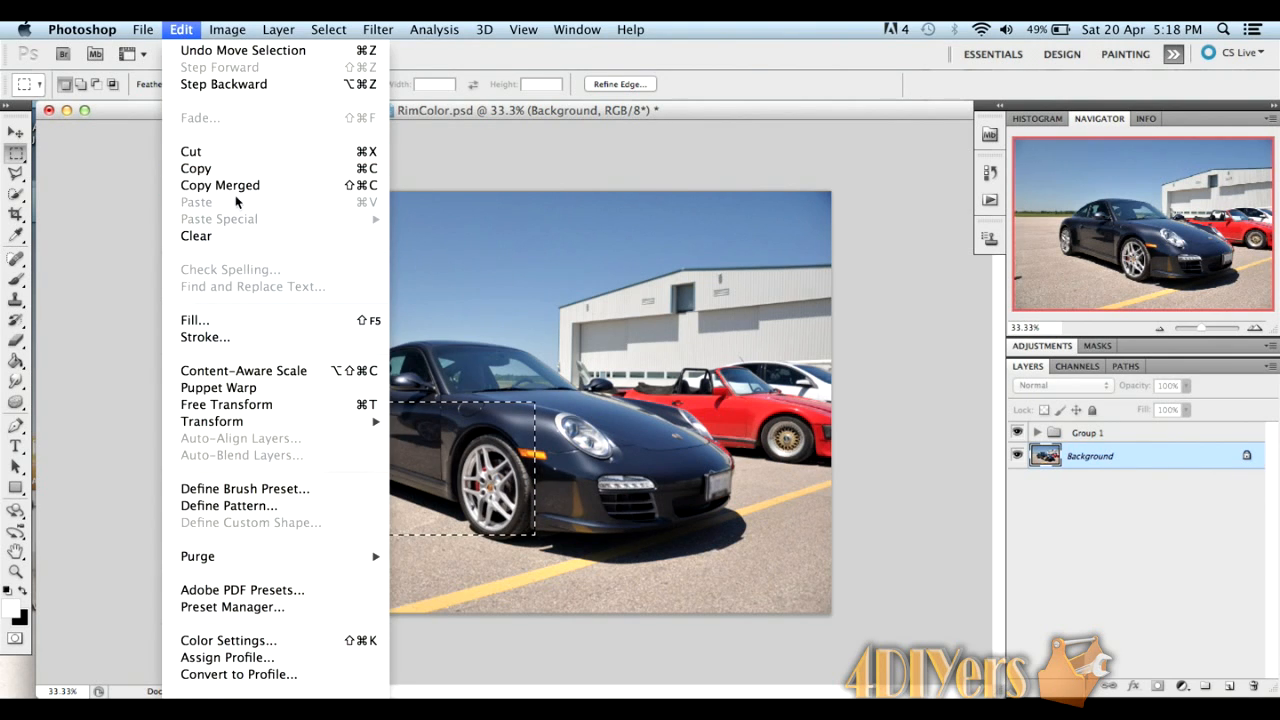
click(237, 165)
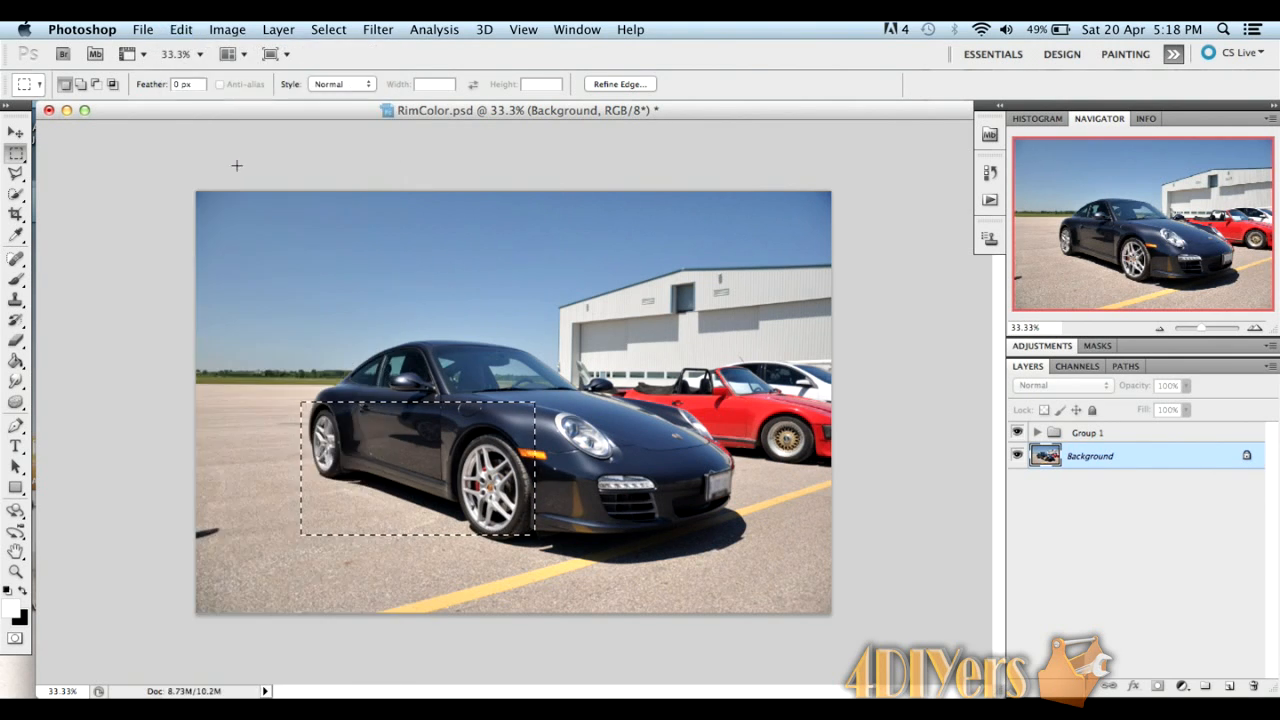
click(180, 28)
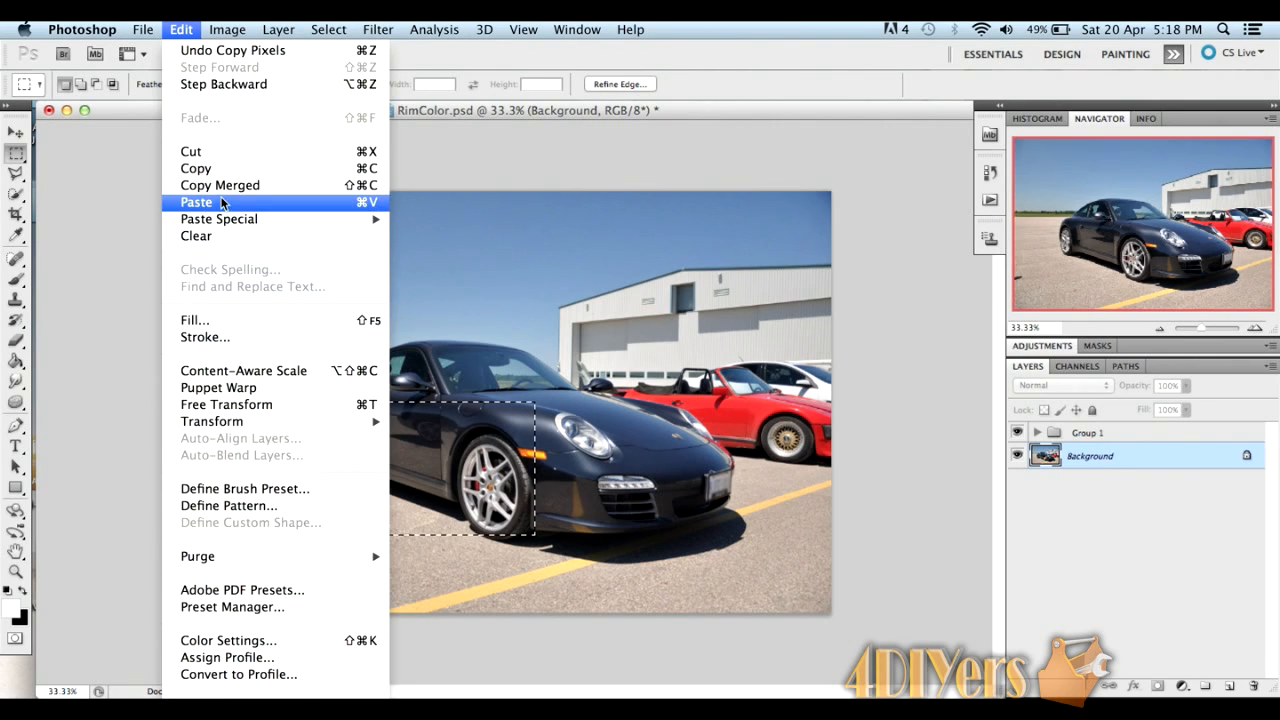
click(196, 202)
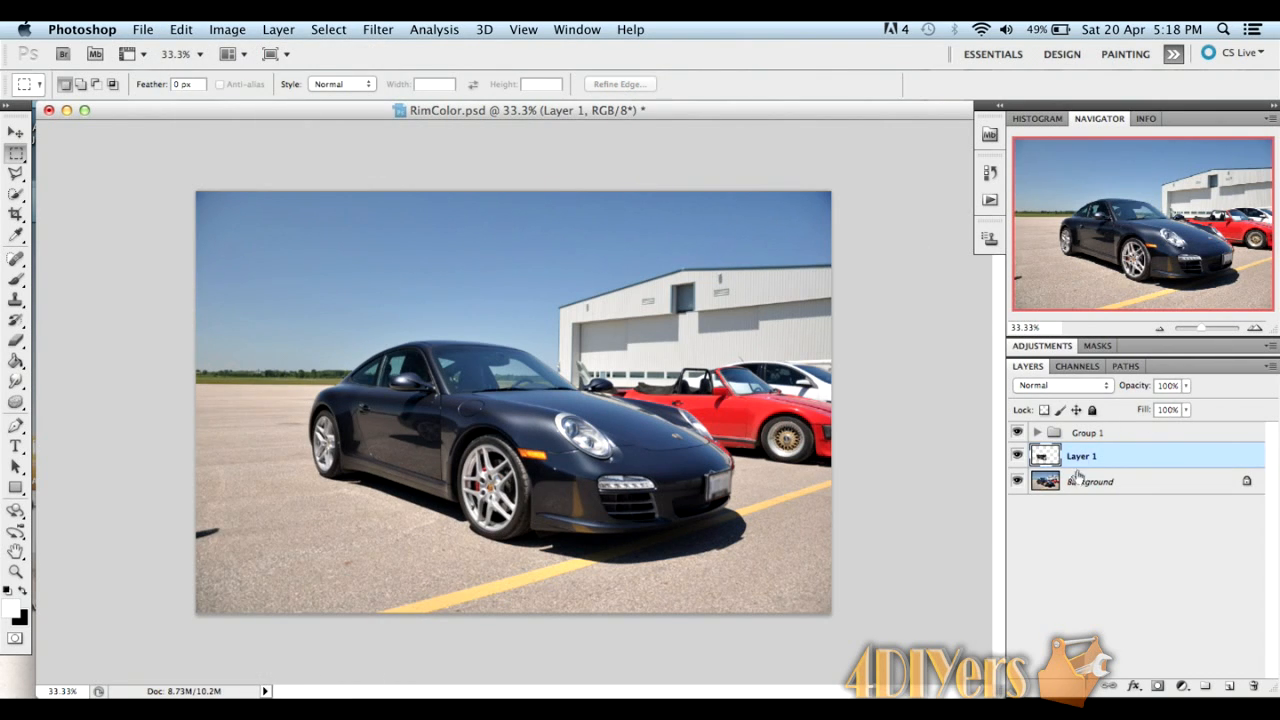
double_click(1083, 455)
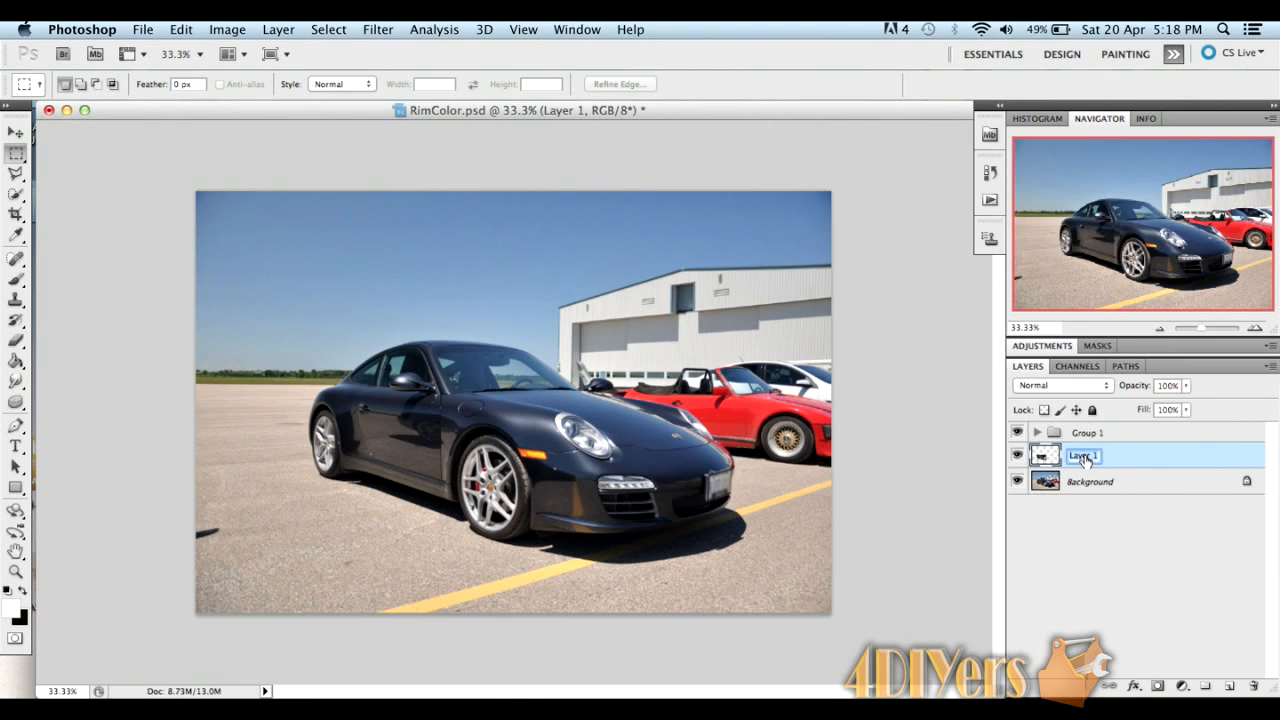
text(Rims)
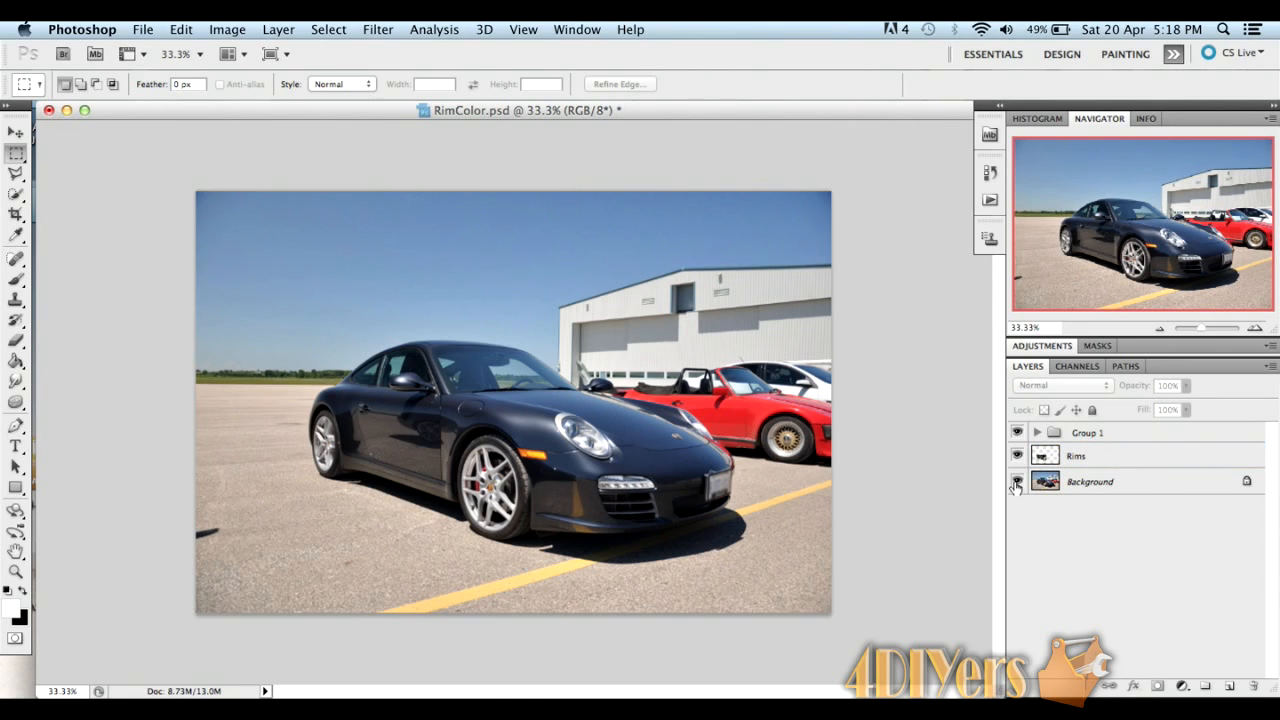
- Hide the Background layer and make the Rims layer active
click(1017, 481)
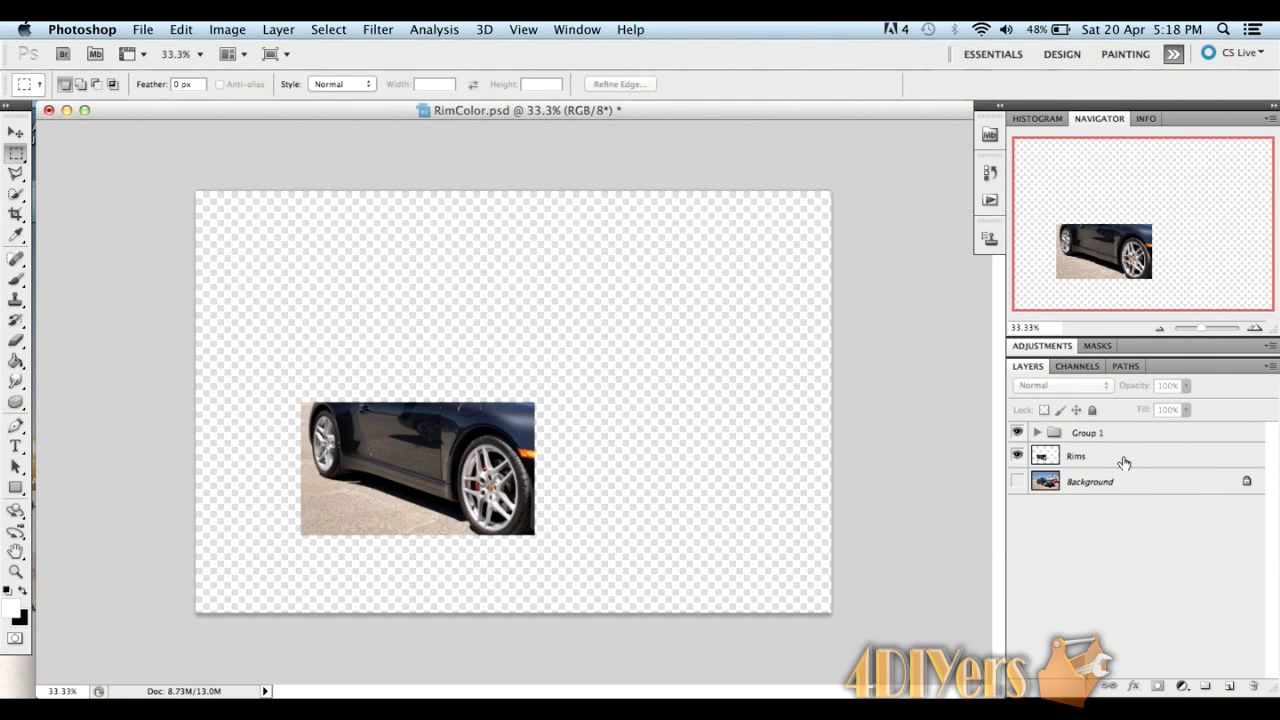
click(1076, 455)
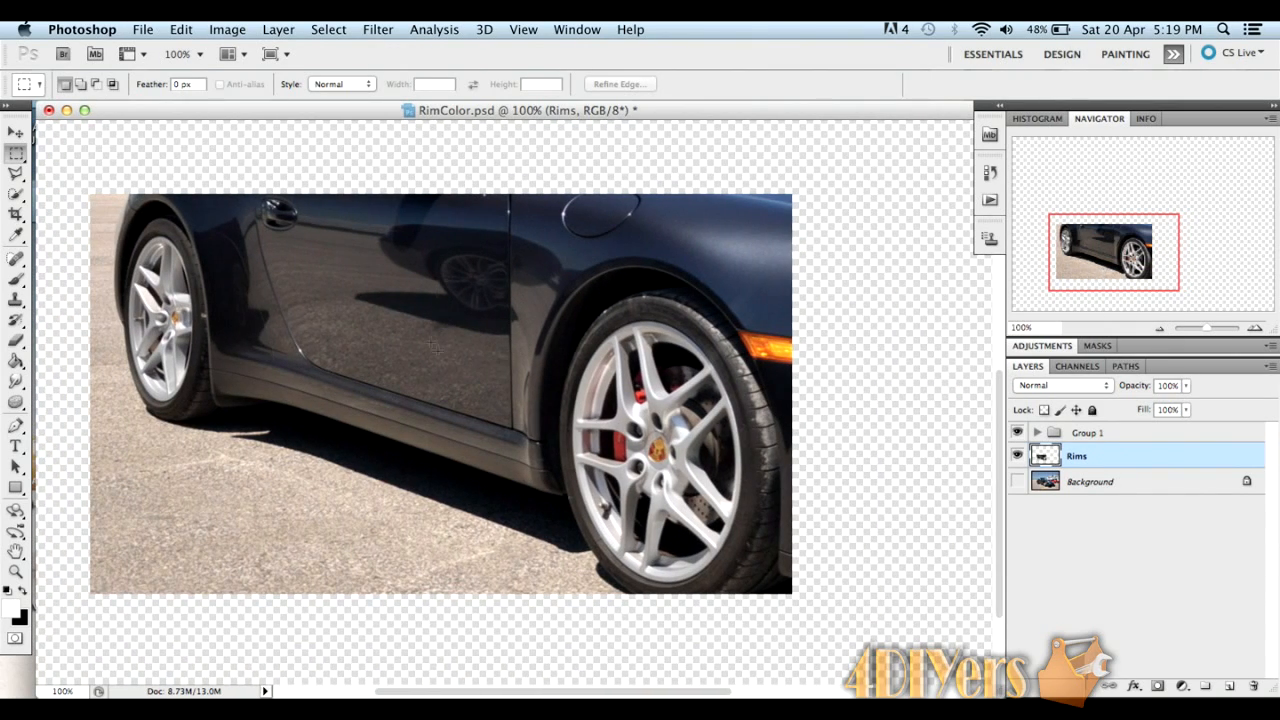
mouse_move(680, 533)
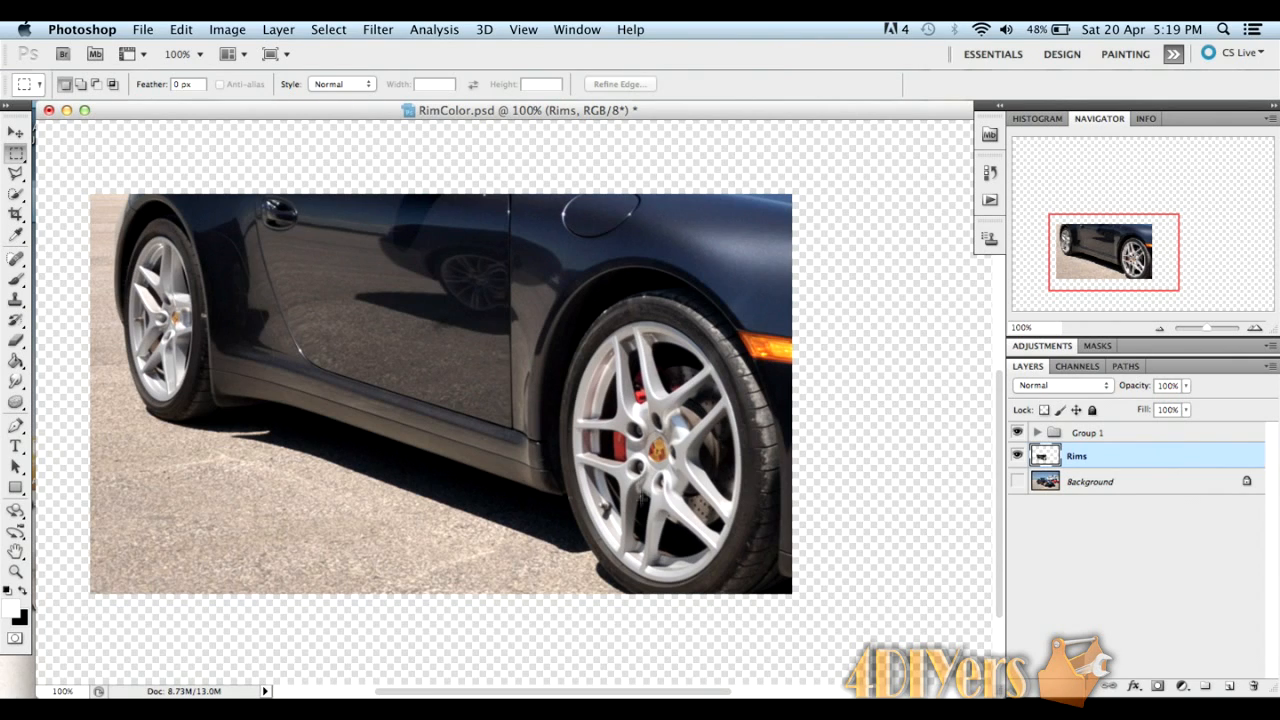
mouse_move(75, 261)
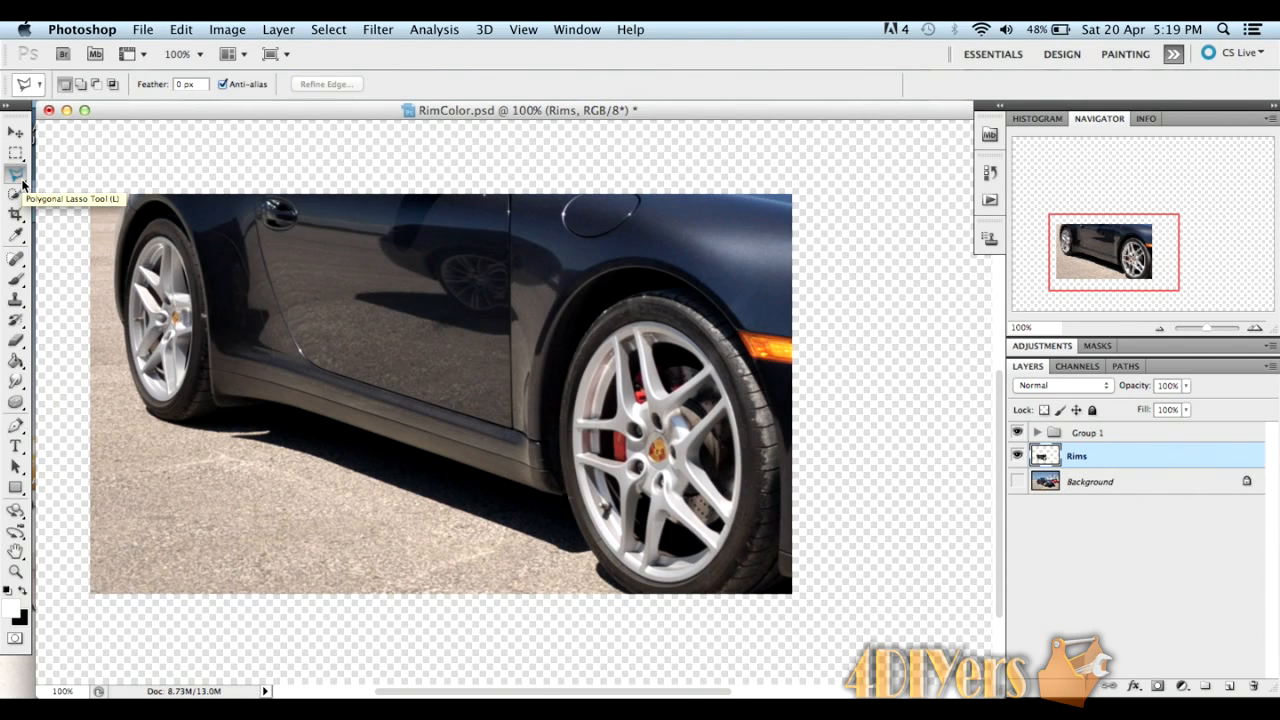
mouse_move(590, 335)
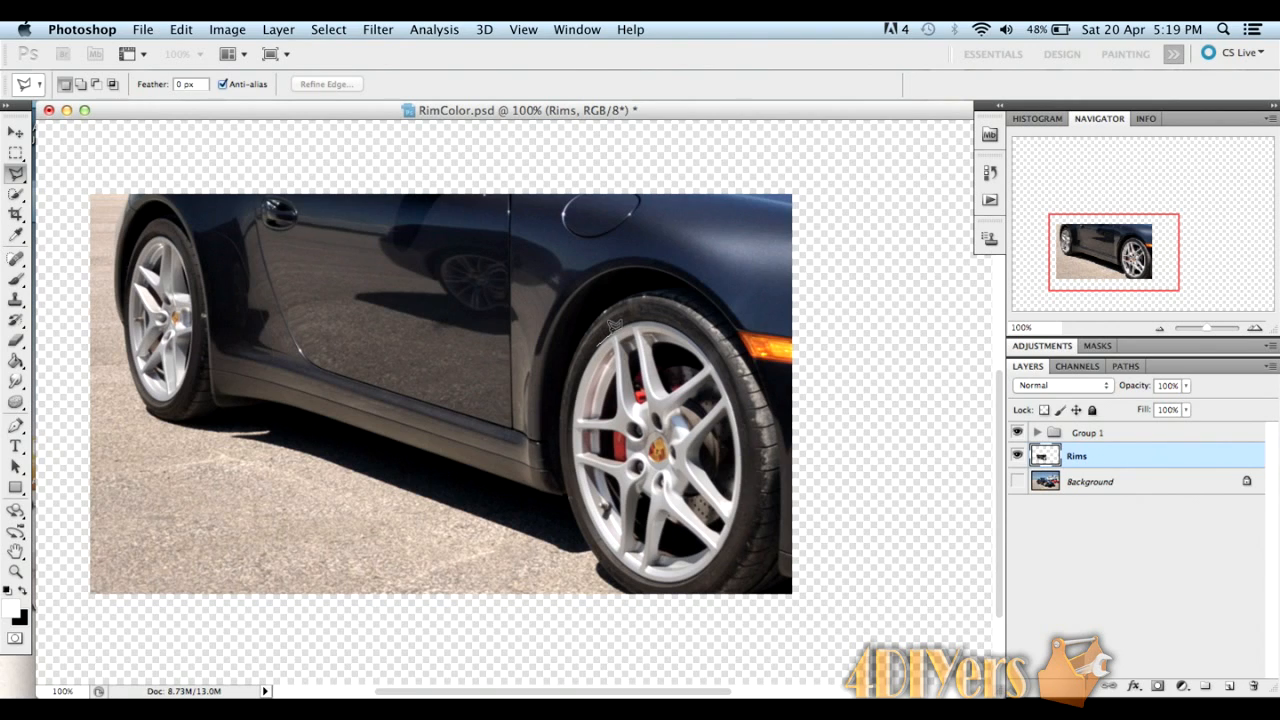
mouse_move(645, 320)
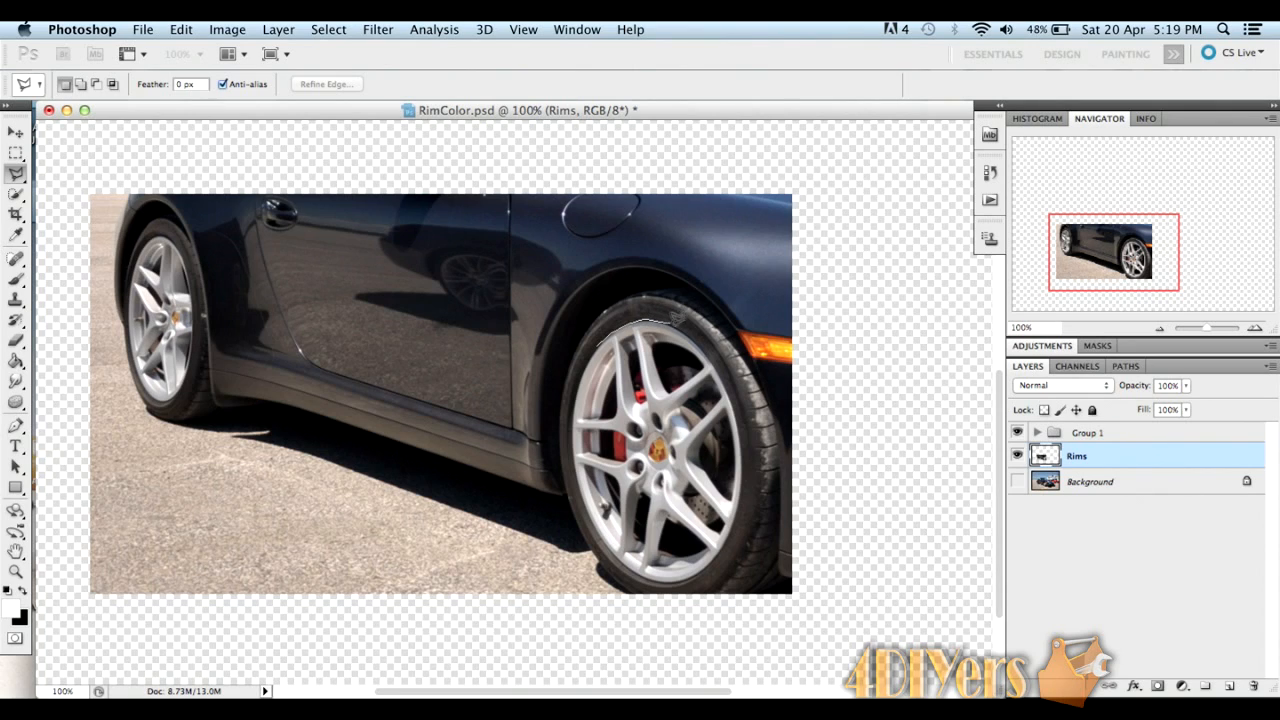
mouse_move(692, 332)
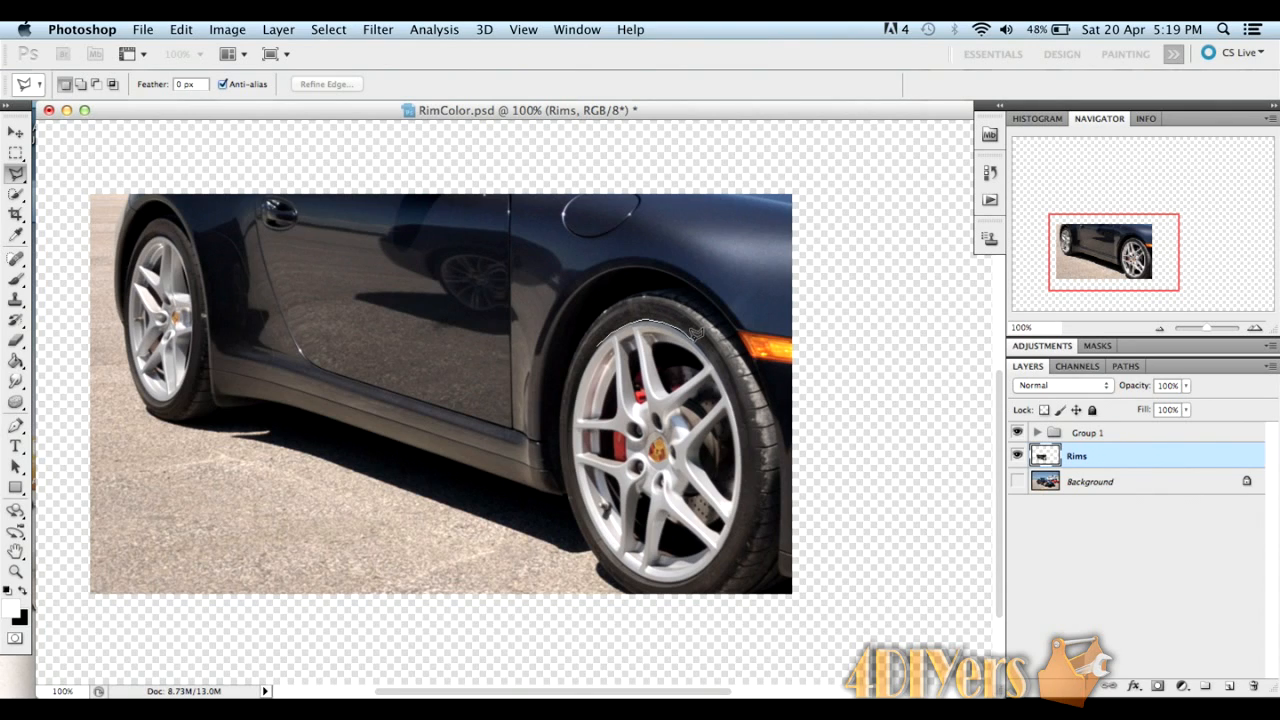
mouse_move(705, 347)
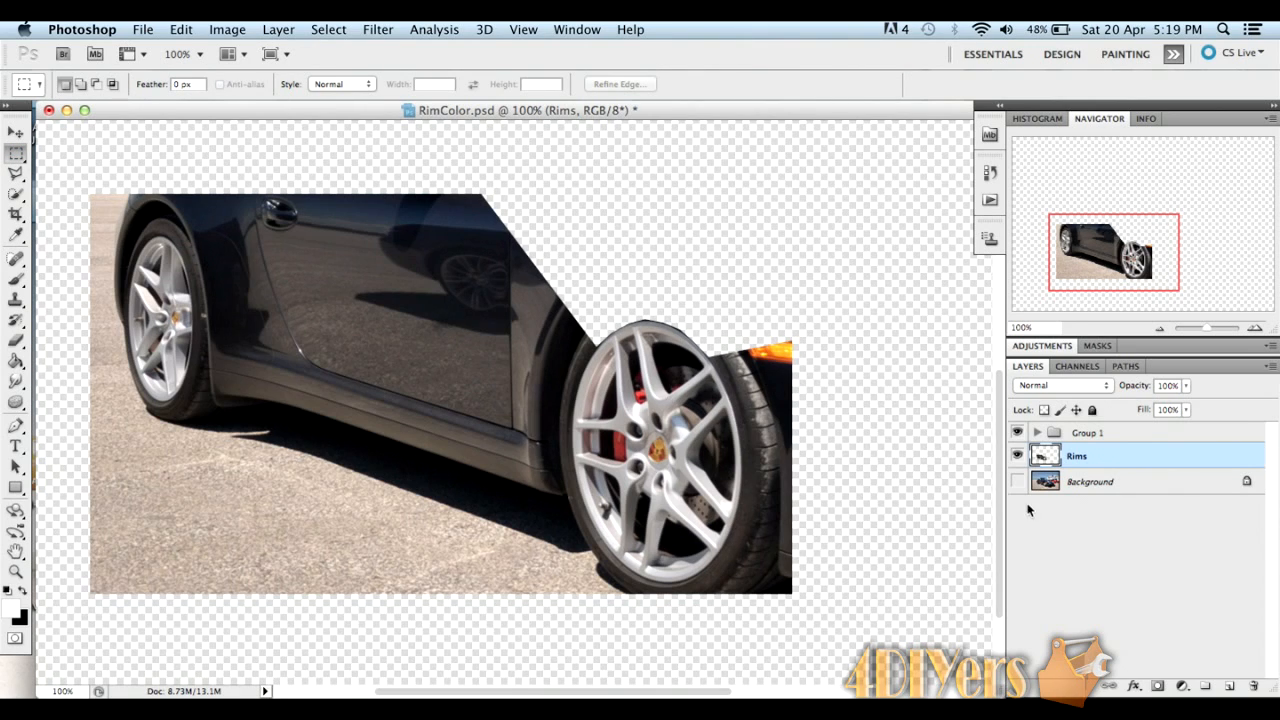
- Hide the original Rims layer and turn the Background photo back on
click(1016, 456)
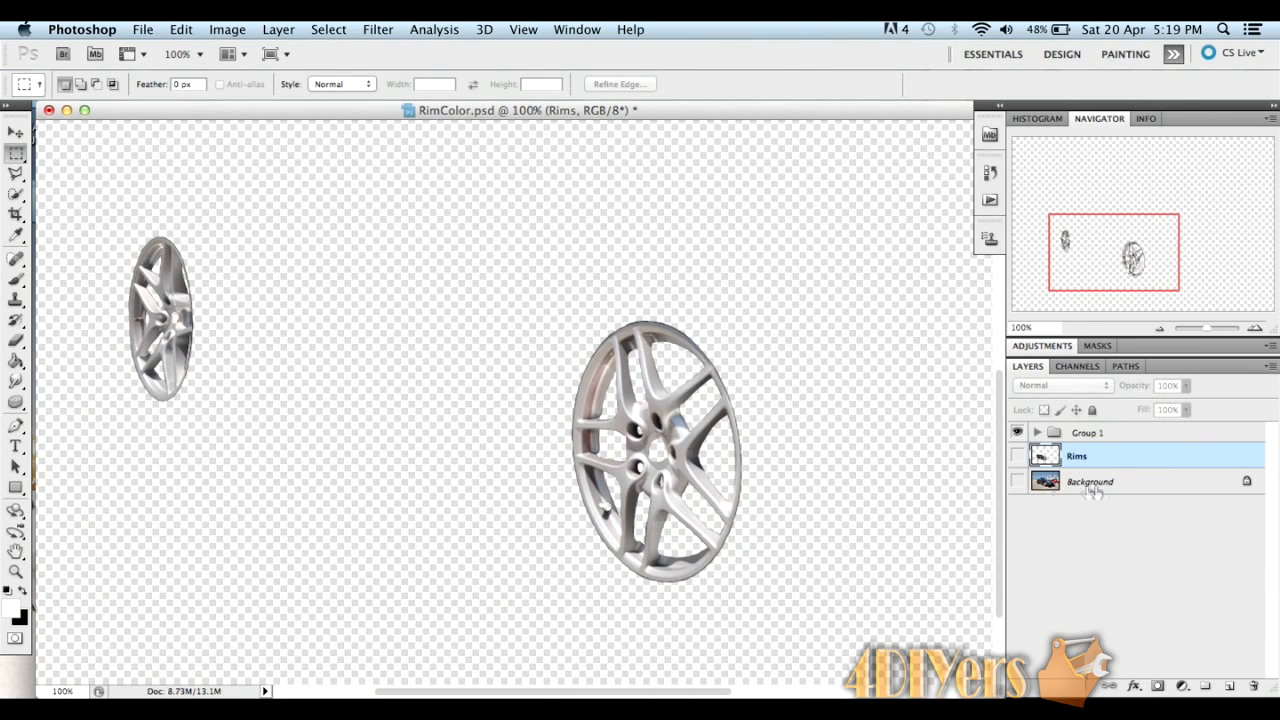
click(1017, 481)
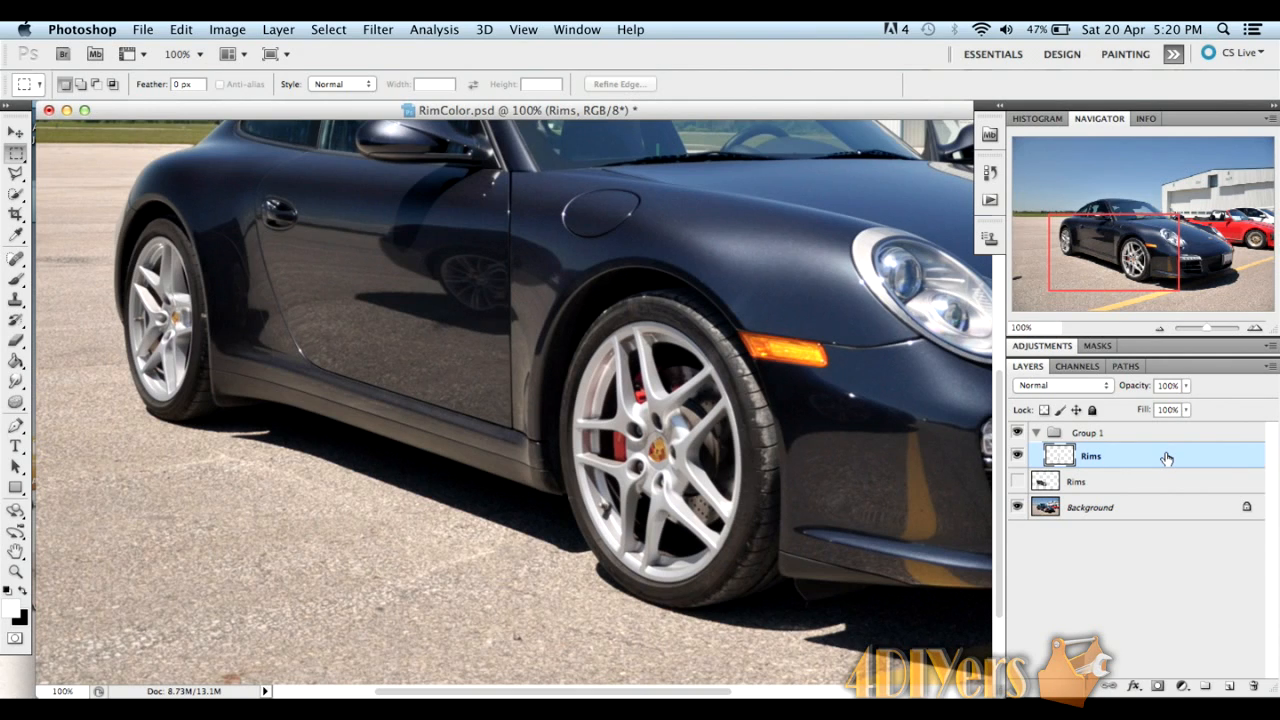
- Open Blending Options for the Rims layer and enable Color Overlay
right_click(1090, 455)
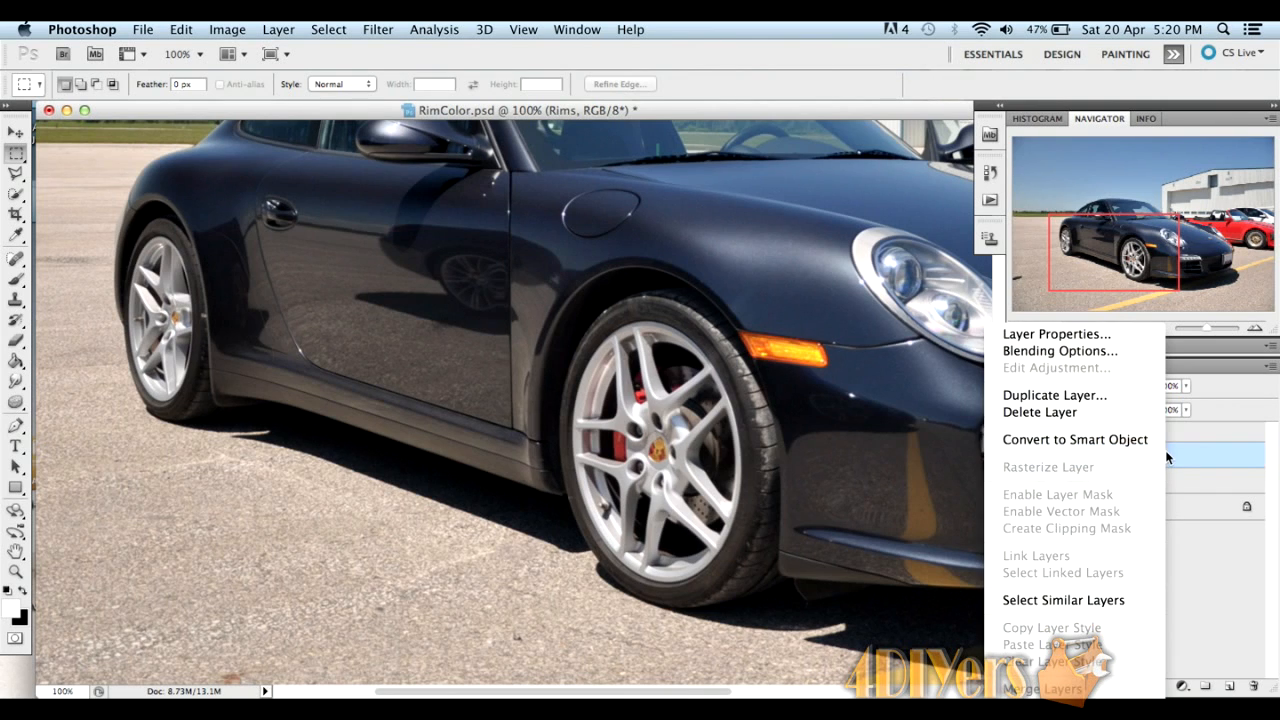
click(1059, 351)
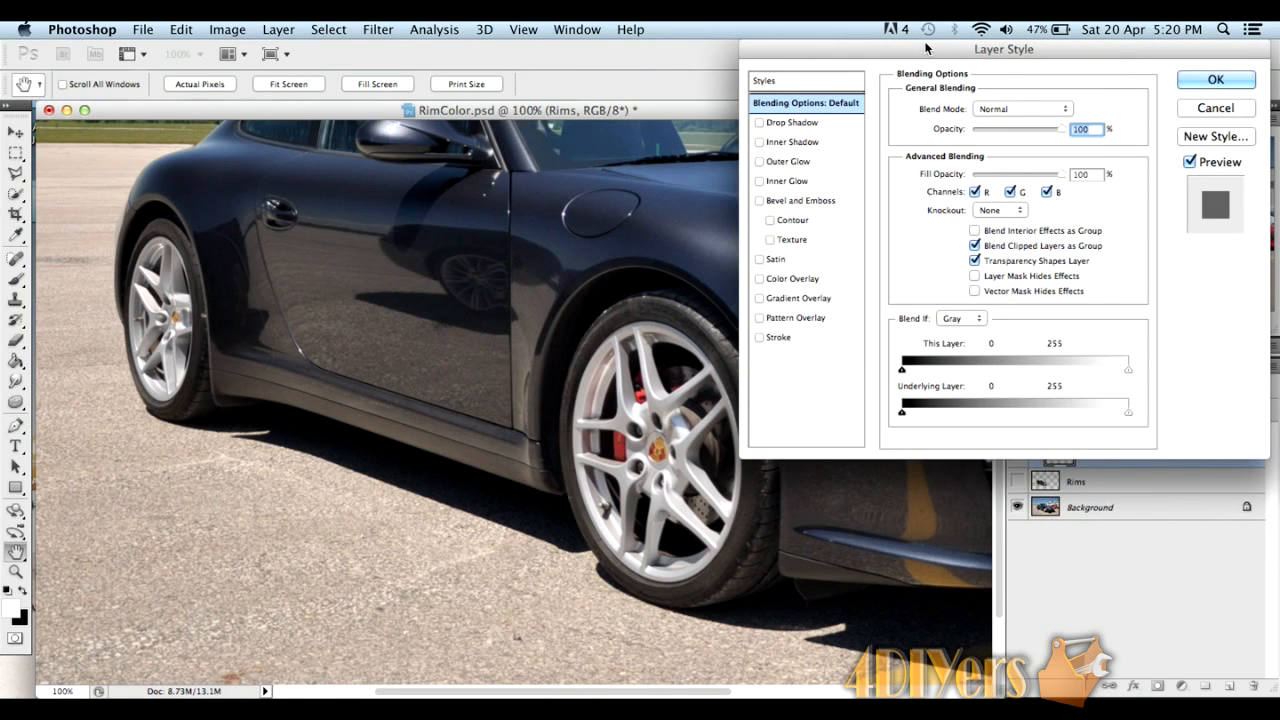
click(792, 278)
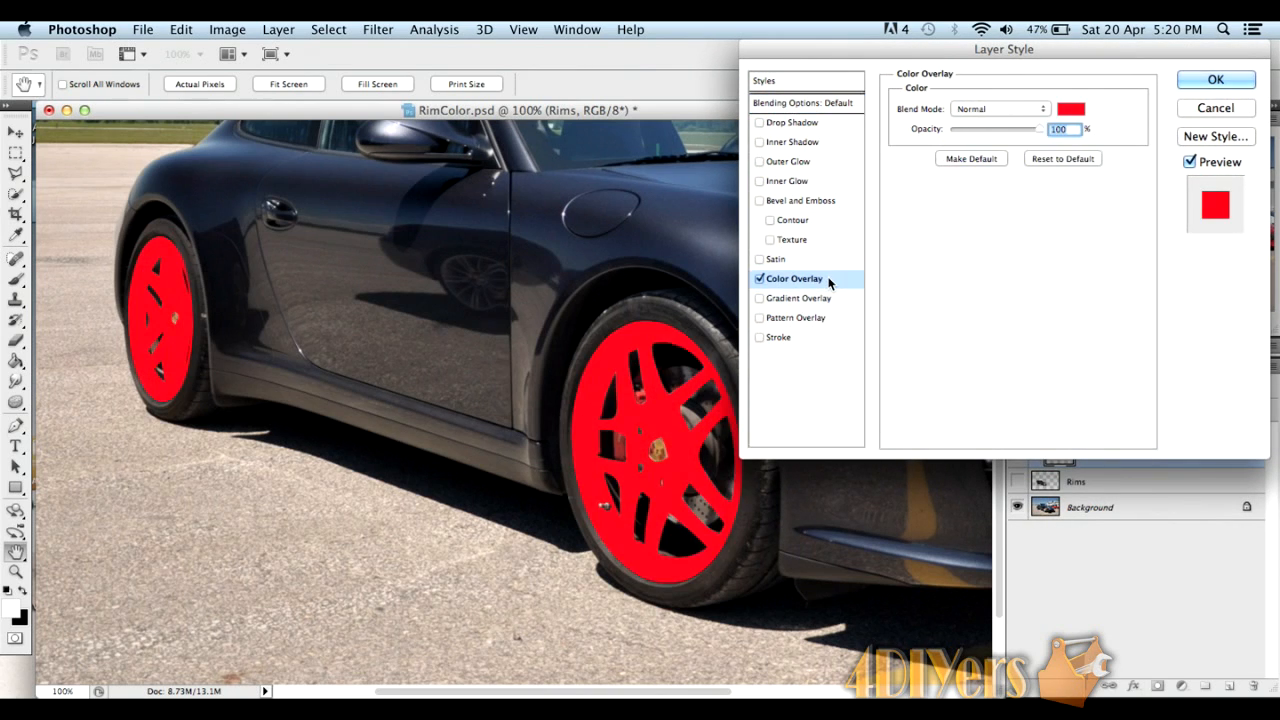
mouse_move(1088, 210)
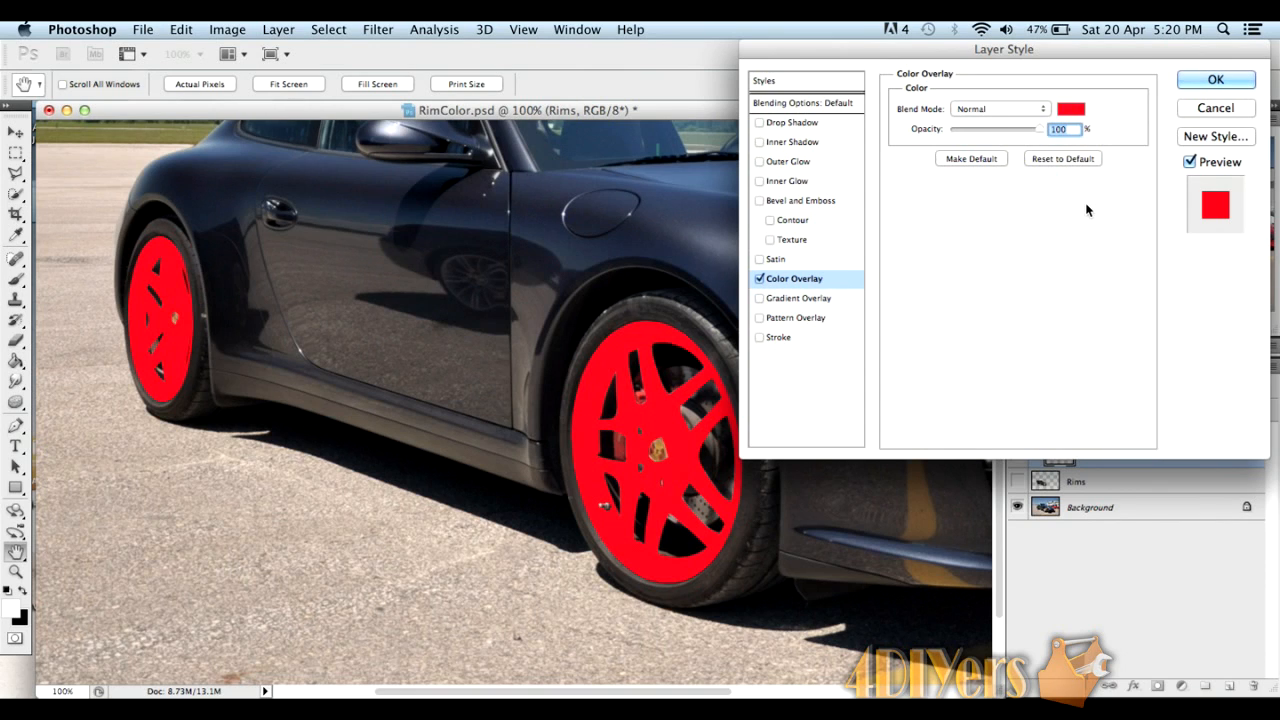
mouse_move(1100, 108)
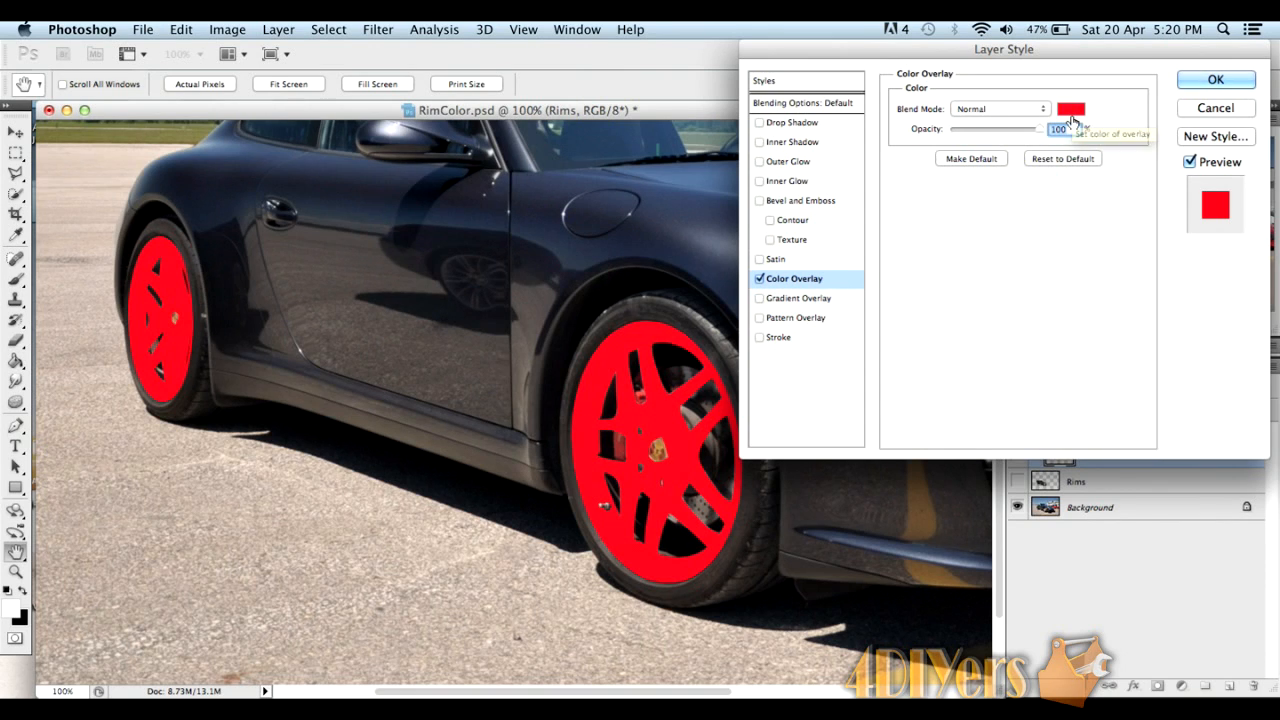
- Change the rims' overlay color to yellow and lower its opacity to 23%
click(1077, 108)
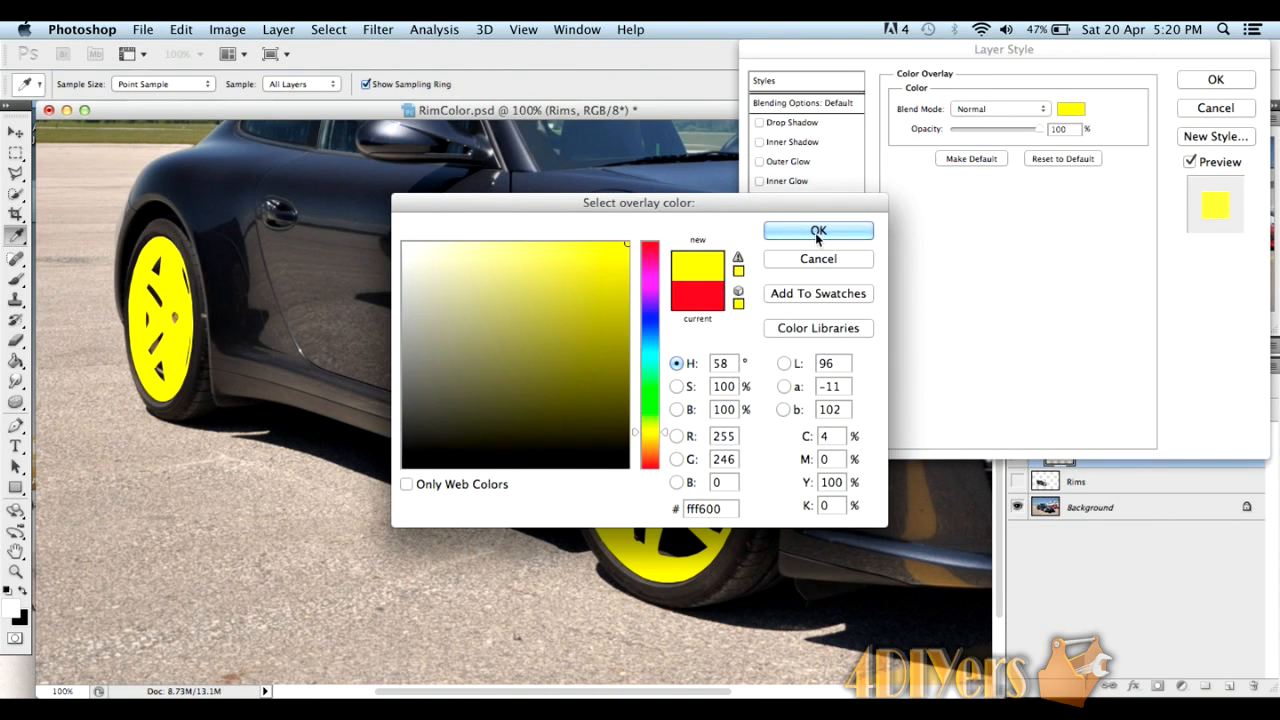
click(818, 231)
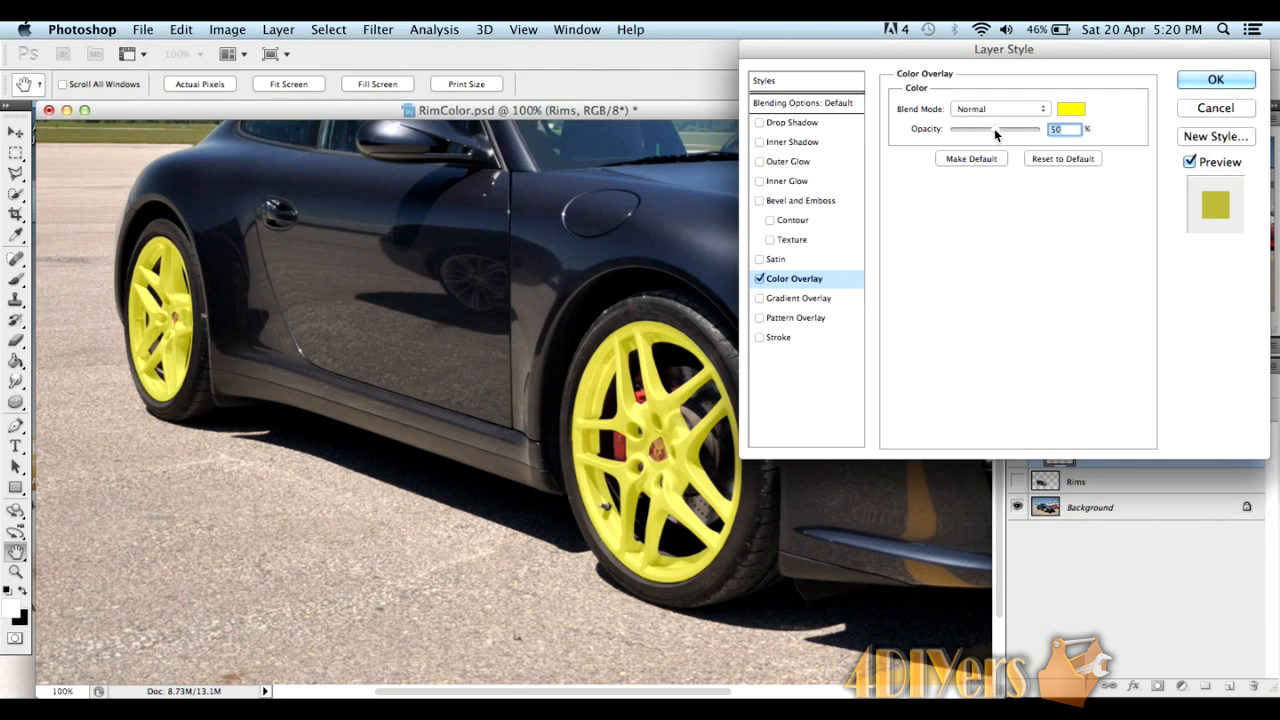
drag(995, 128, 965, 128)
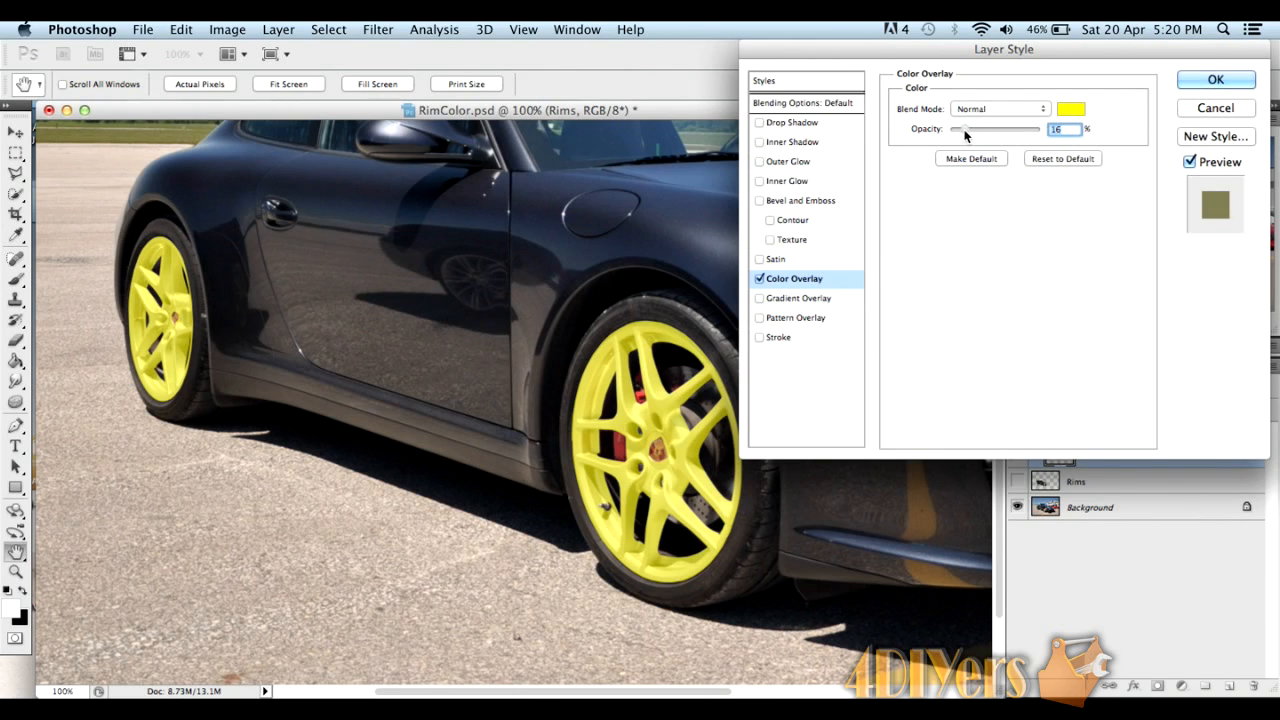
drag(965, 128, 972, 128)
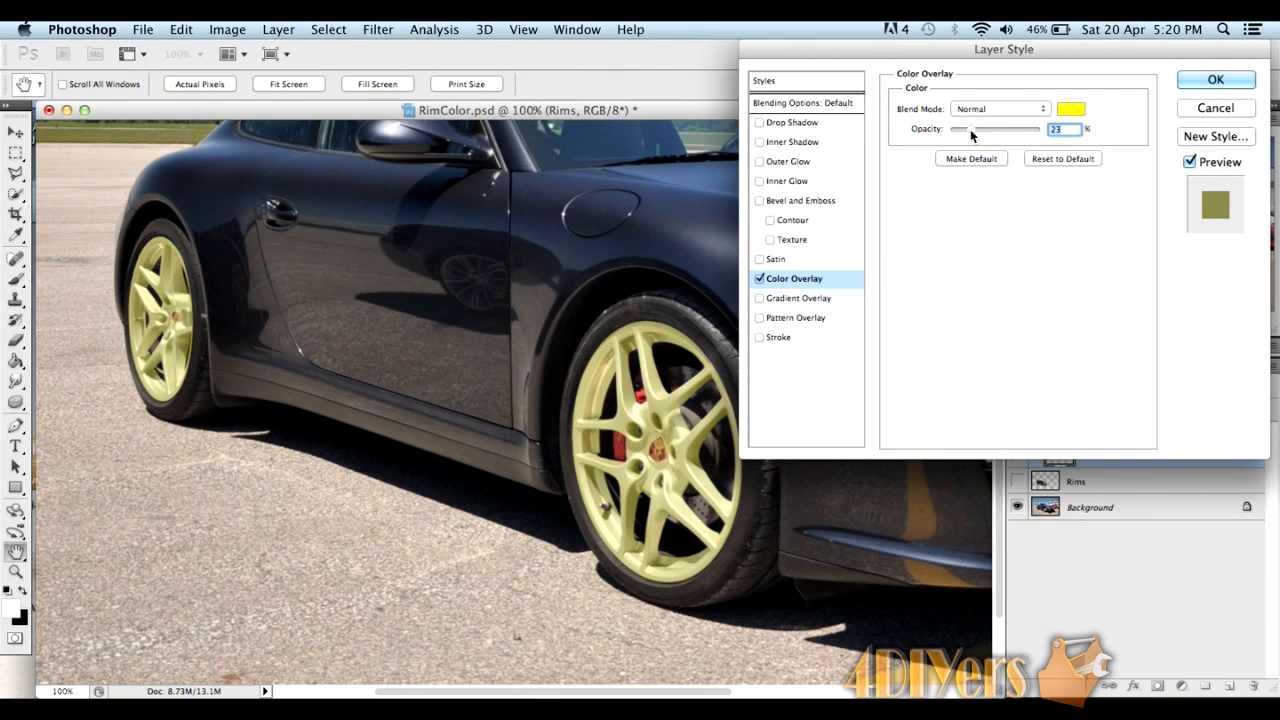
mouse_move(985, 192)
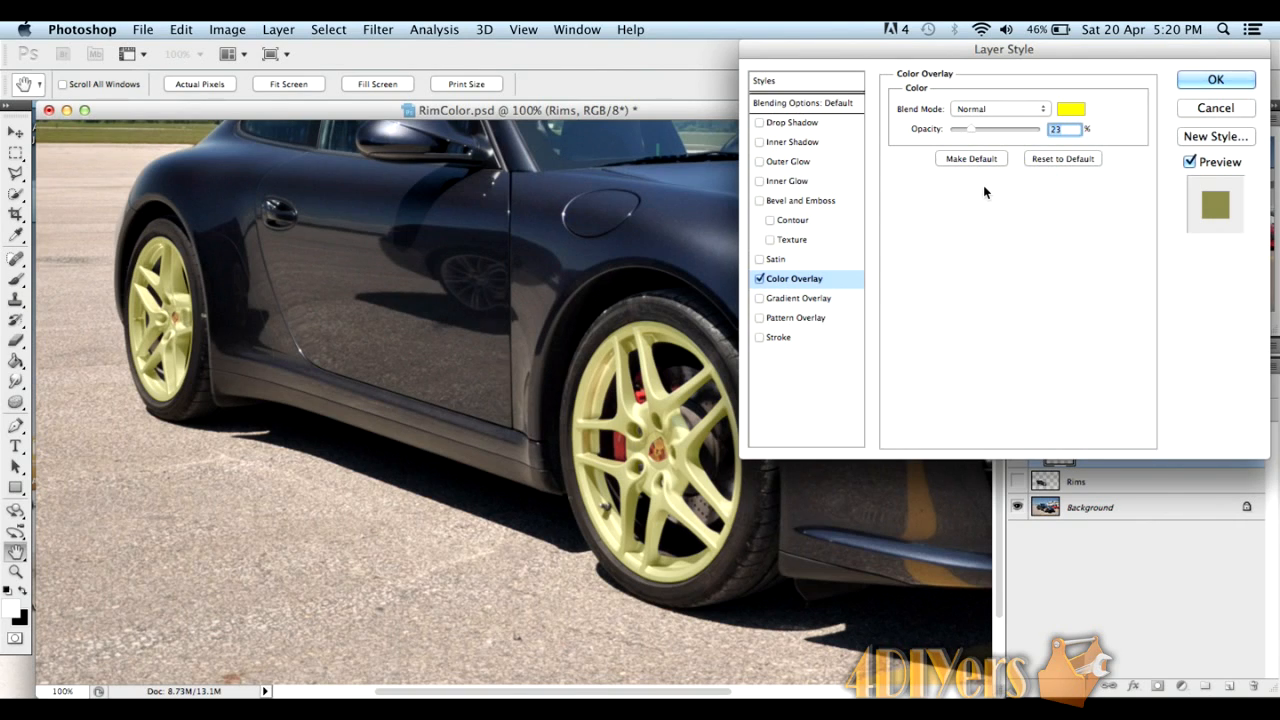
mouse_move(922, 135)
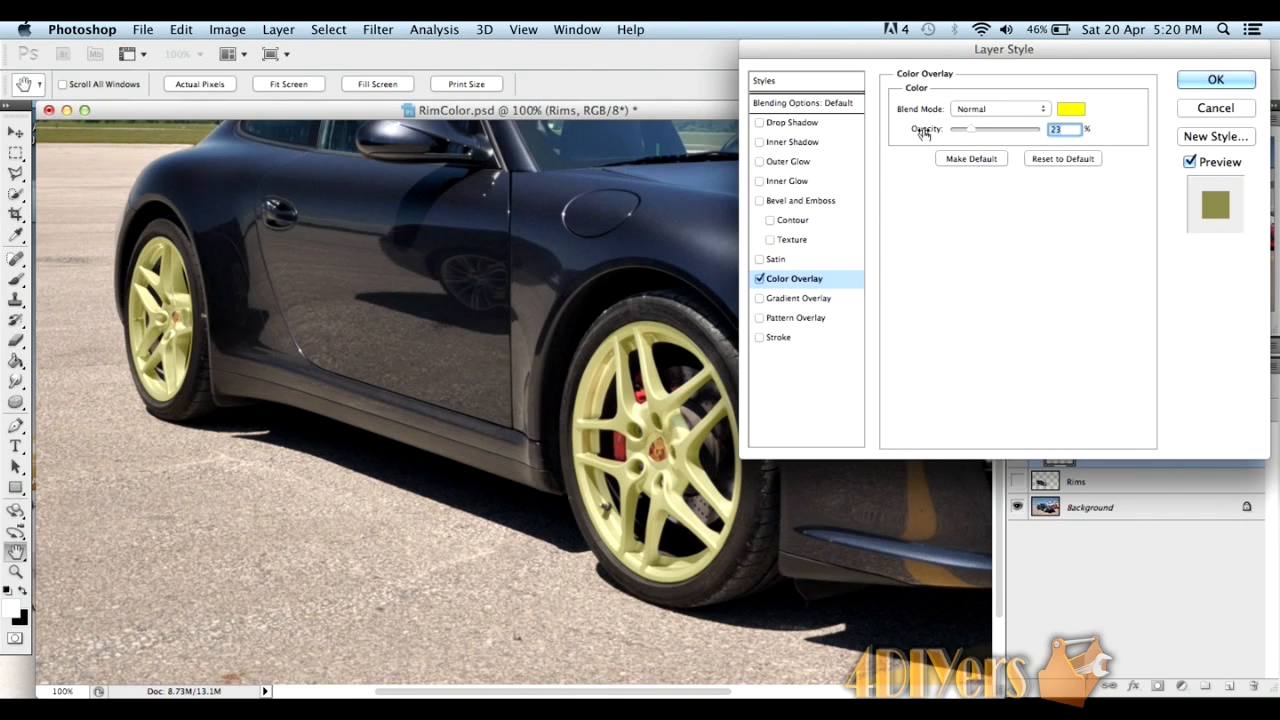
mouse_move(931, 123)
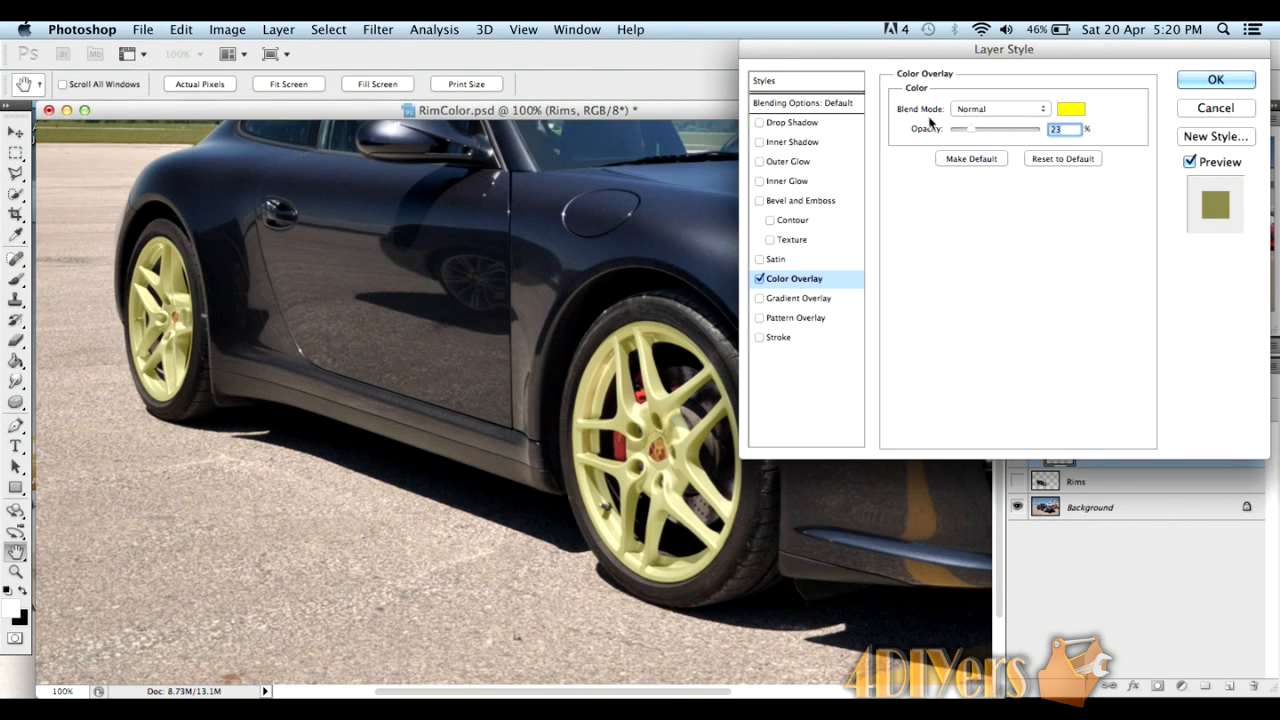
mouse_move(1000, 118)
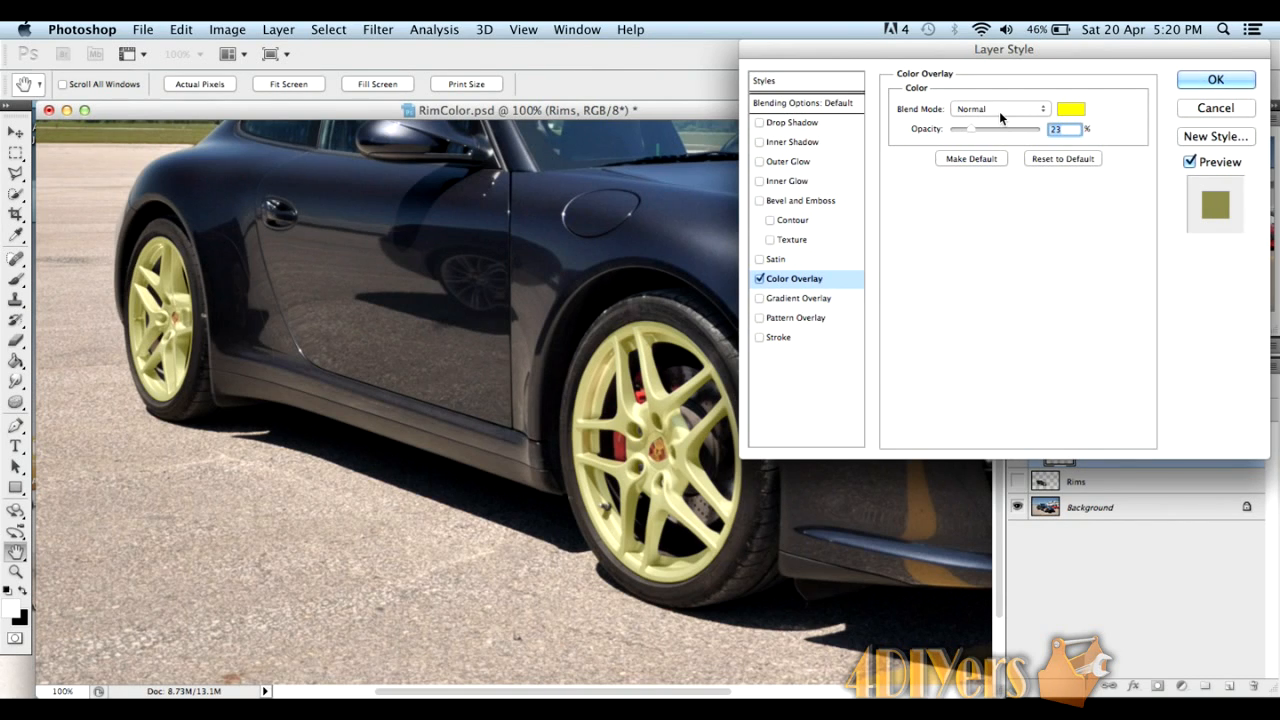
click(995, 108)
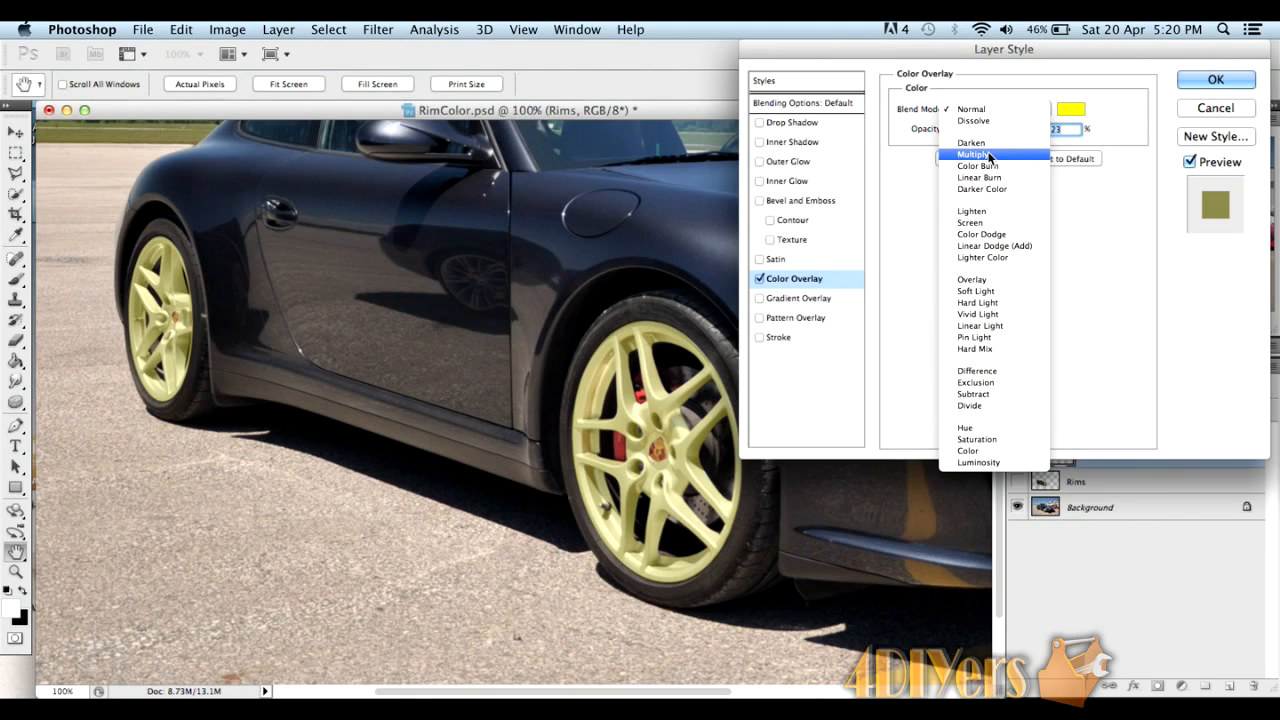
- Switch the yellow overlay to Multiply at 45% opacity and apply it
click(972, 154)
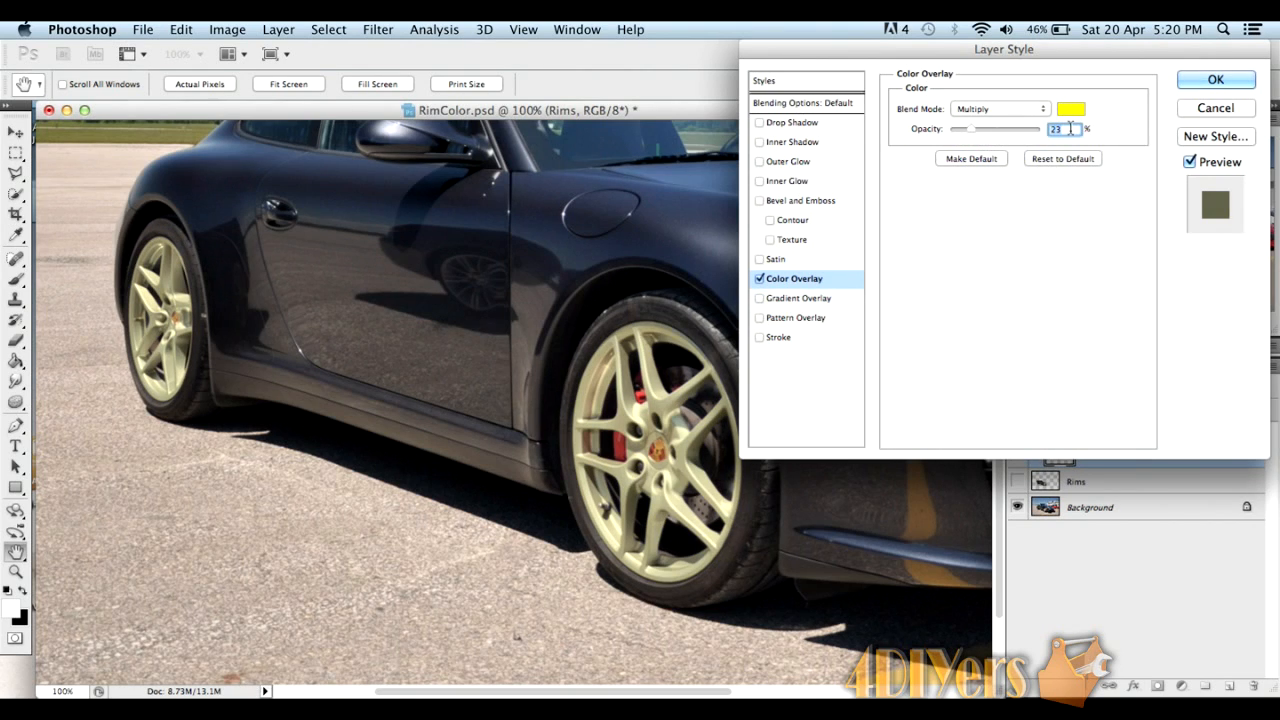
mouse_move(1076, 128)
text(45)
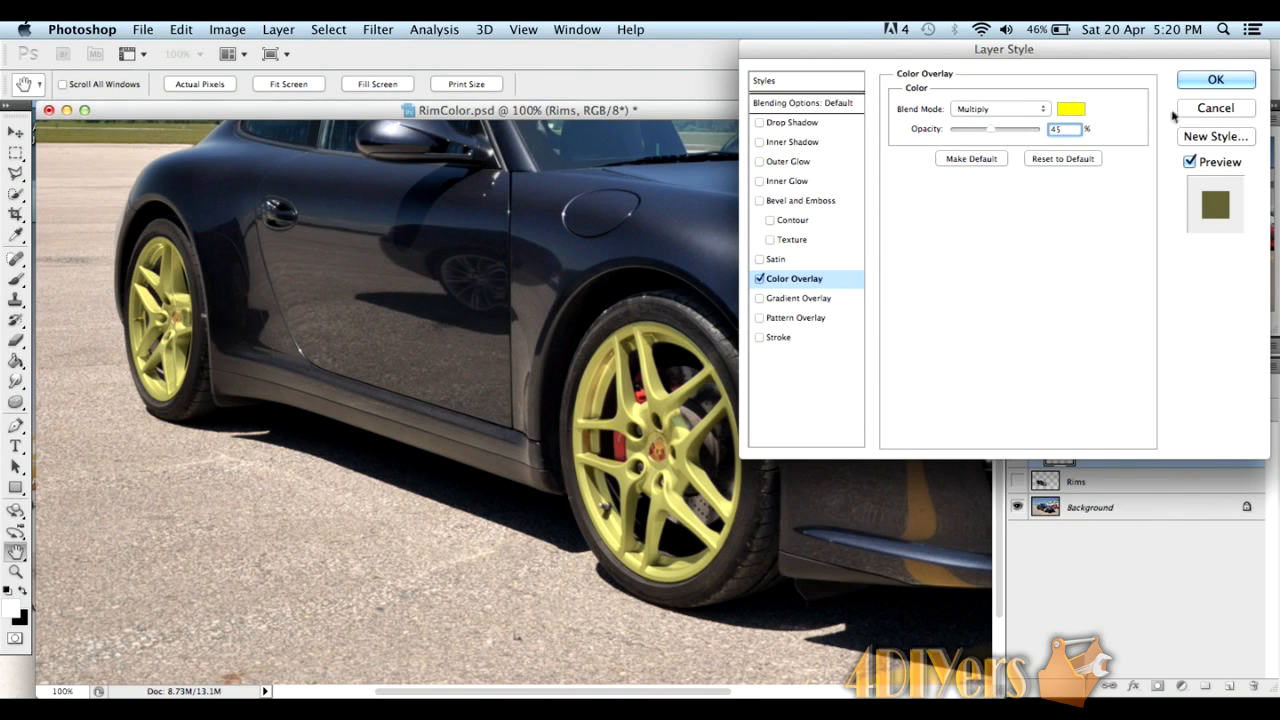
click(1215, 79)
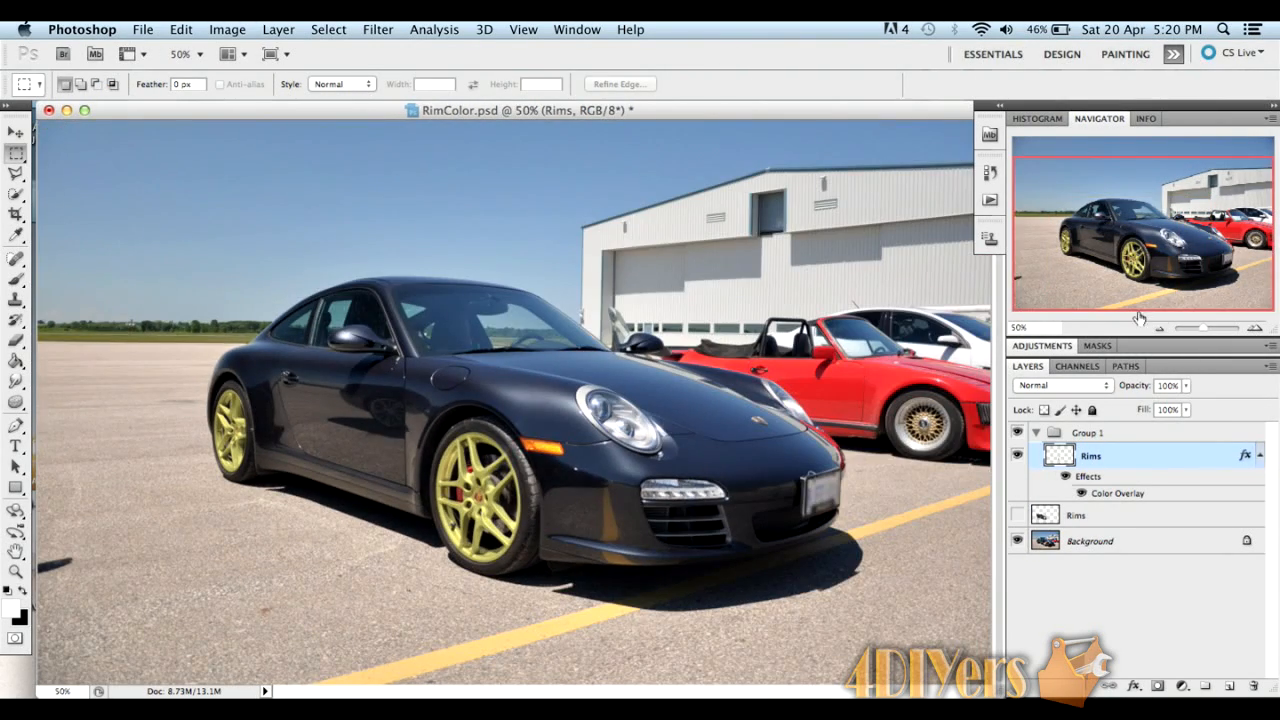
mouse_move(1246, 367)
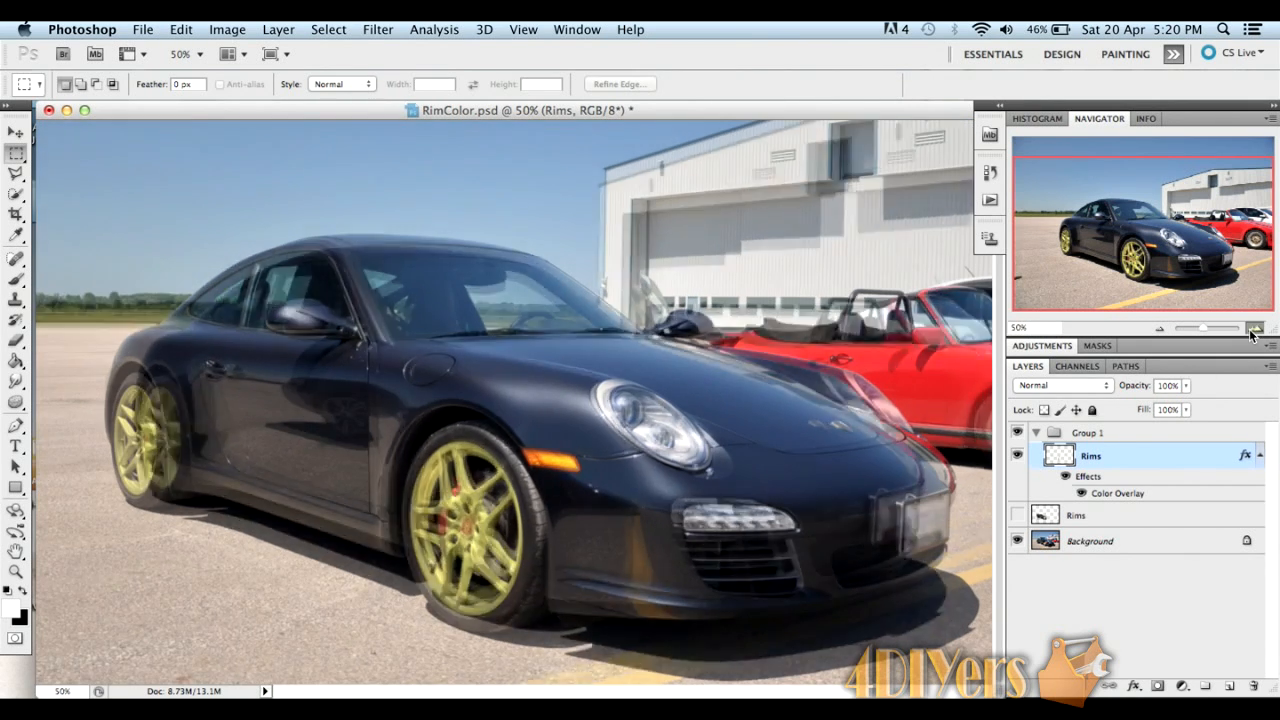
- Zoom in on the gold rims with the Navigator zoom-in button
click(1262, 328)
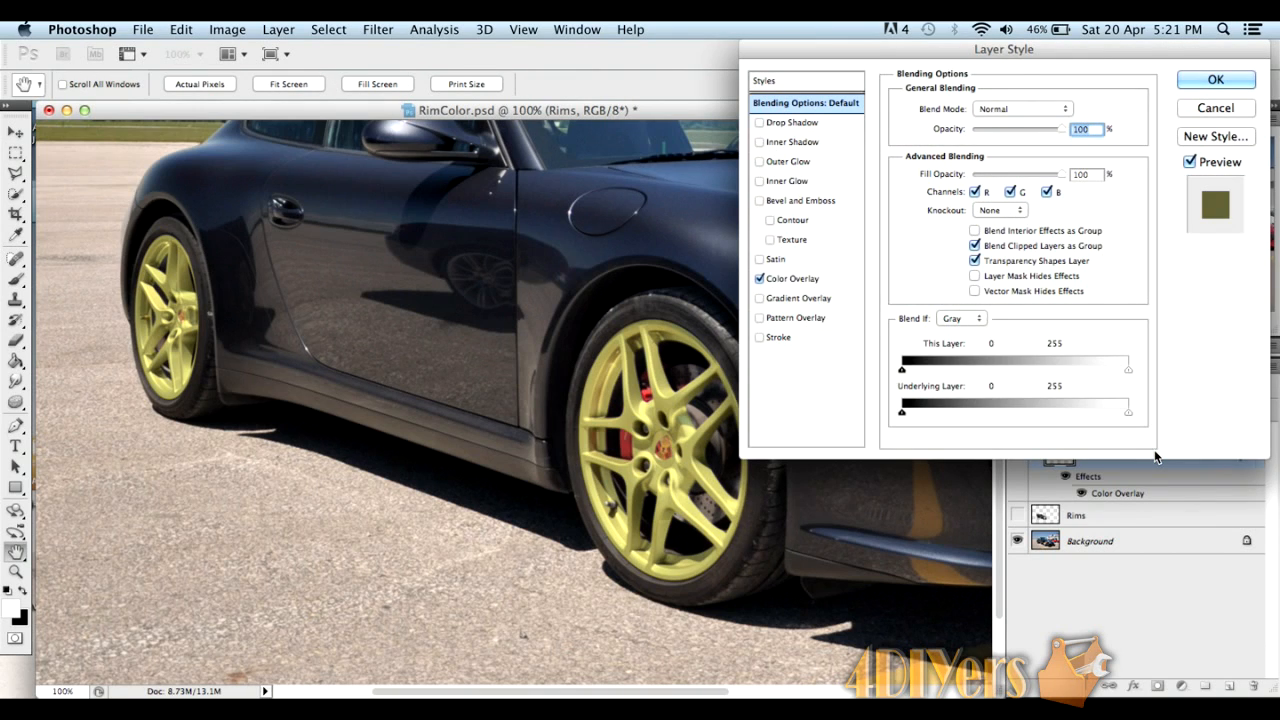
mouse_move(843, 284)
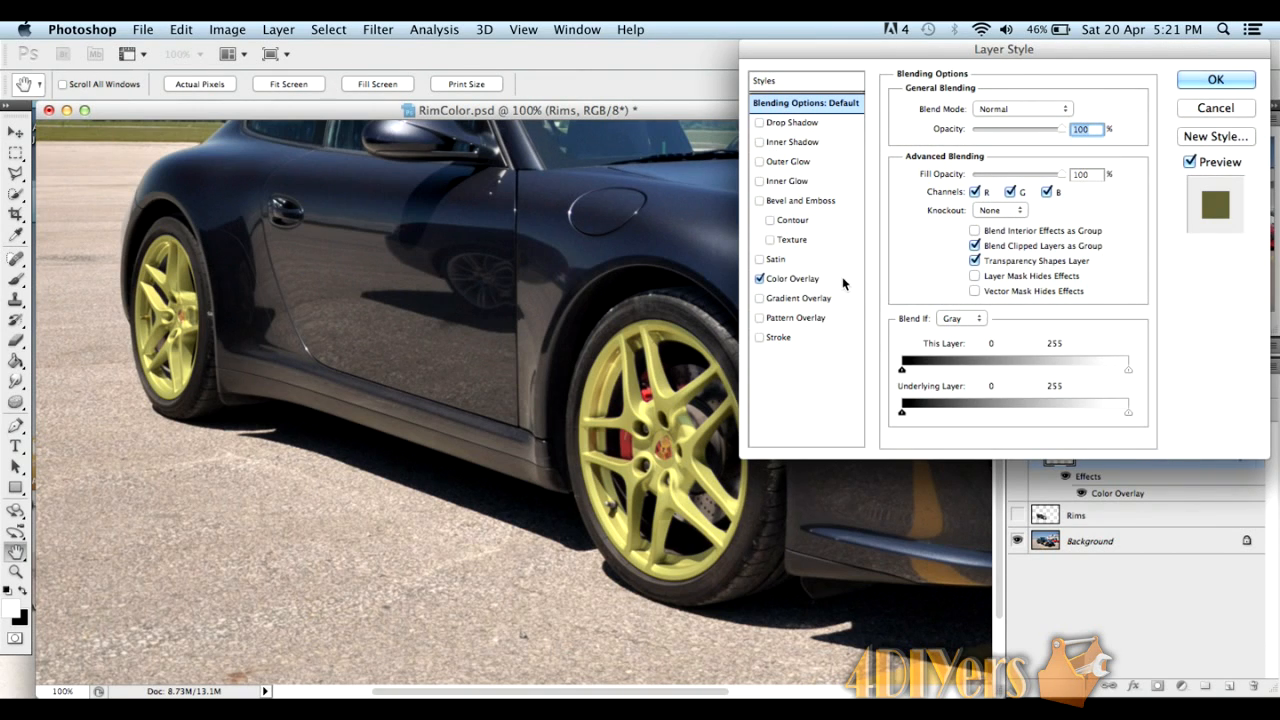
- Recolor the rims' overlay white in Soft Light at 100% opacity and apply it
click(793, 278)
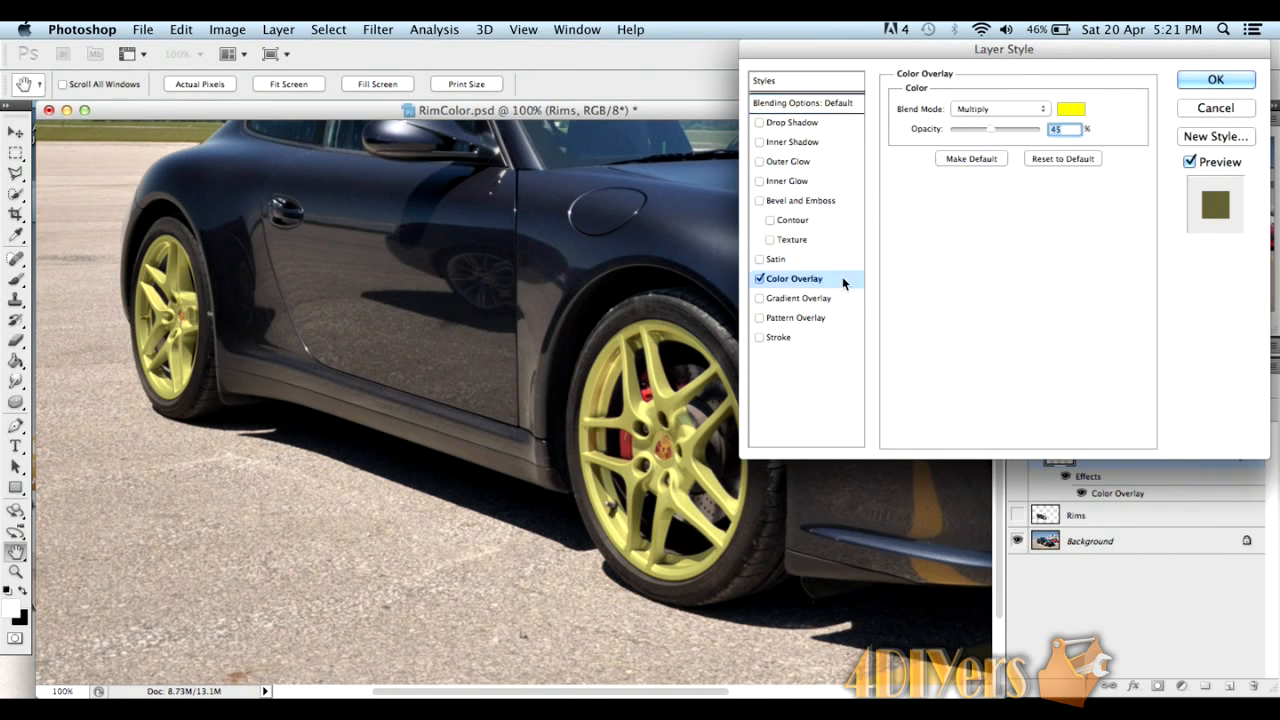
click(1069, 108)
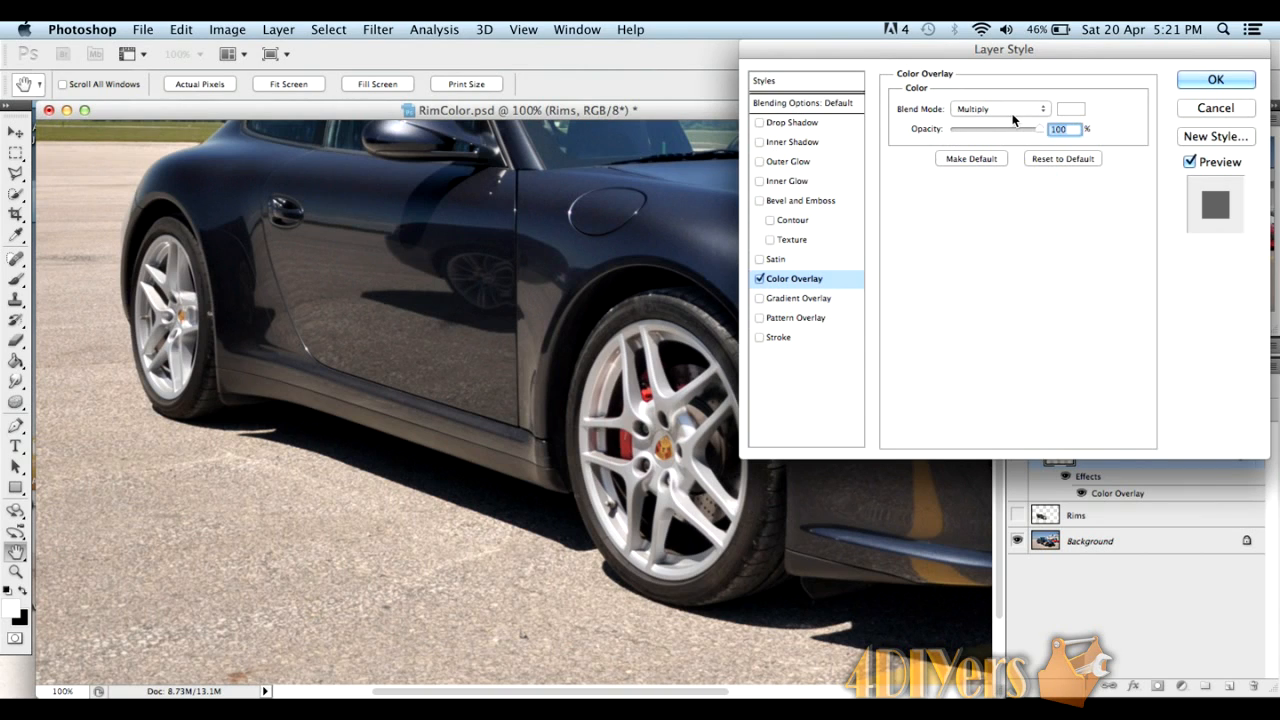
click(1000, 108)
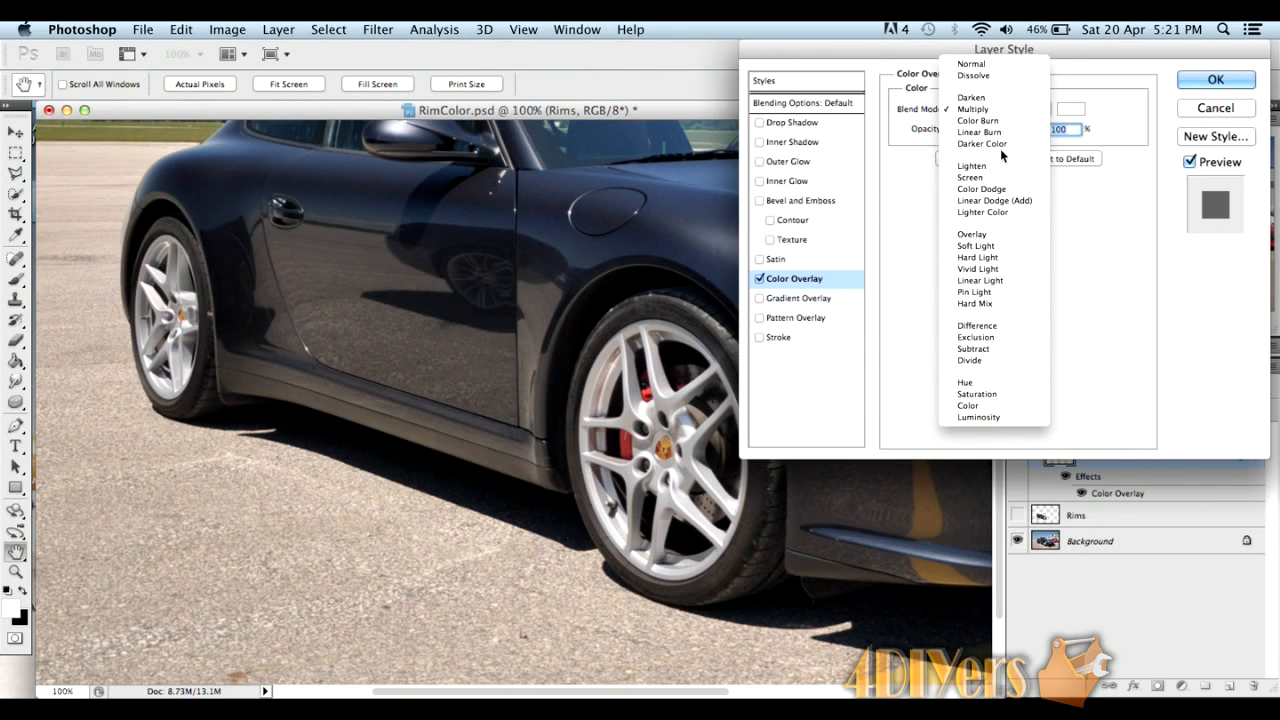
click(975, 245)
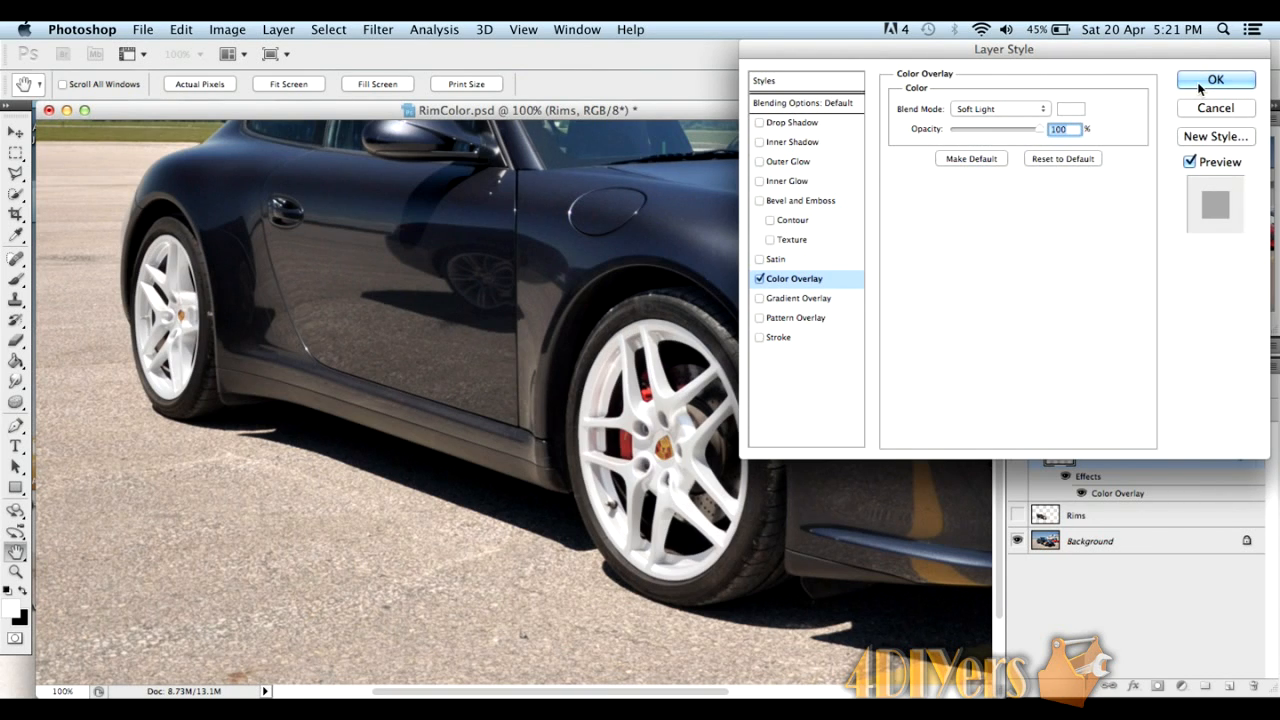
click(1217, 80)
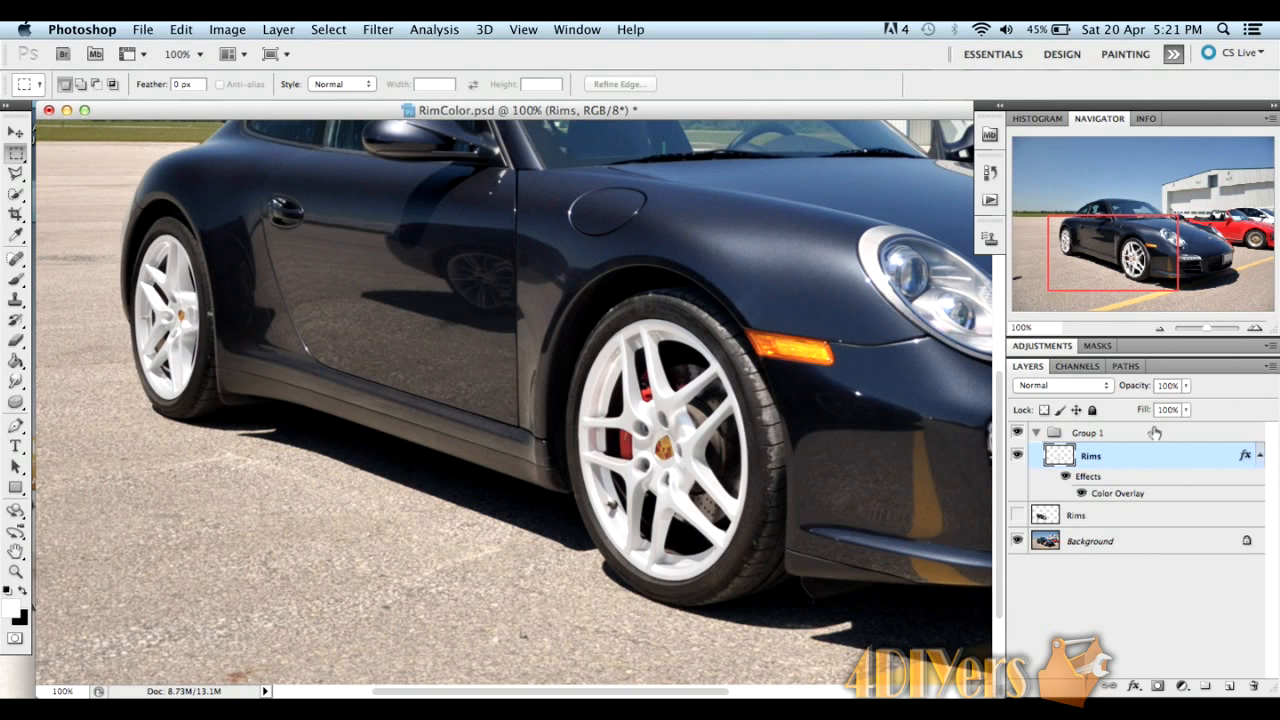
mouse_move(1141, 454)
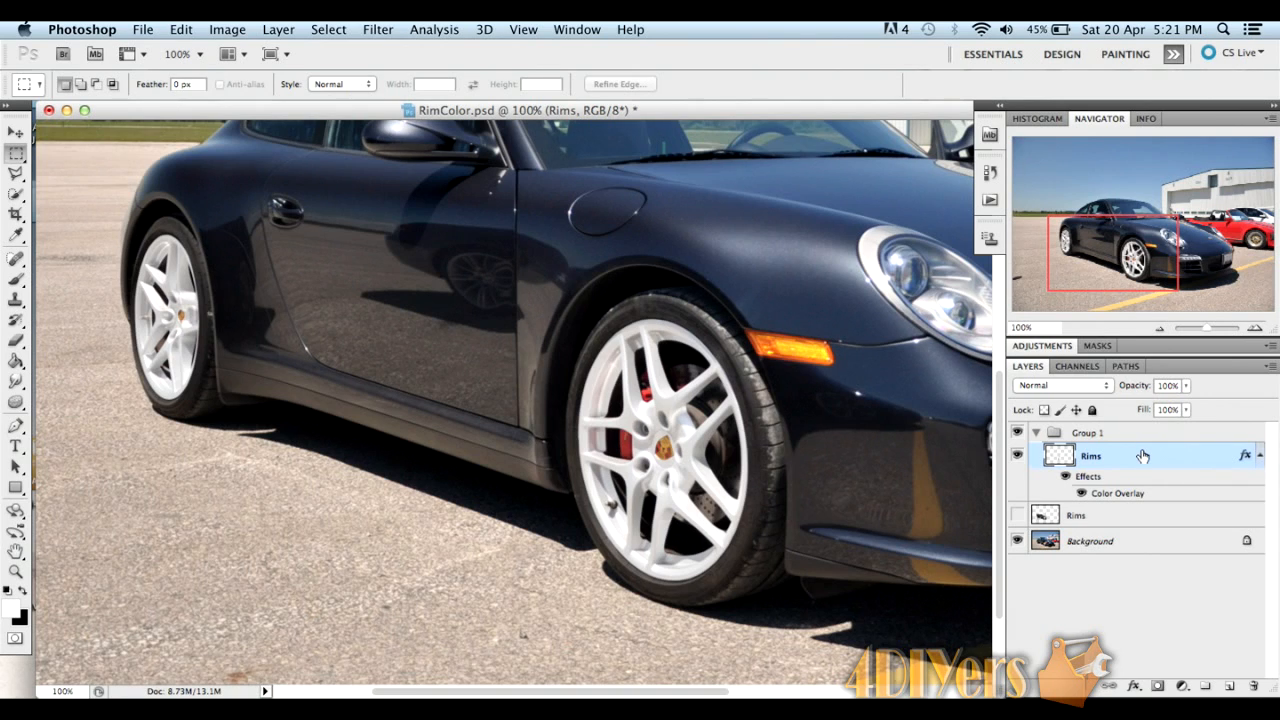
double_click(1090, 456)
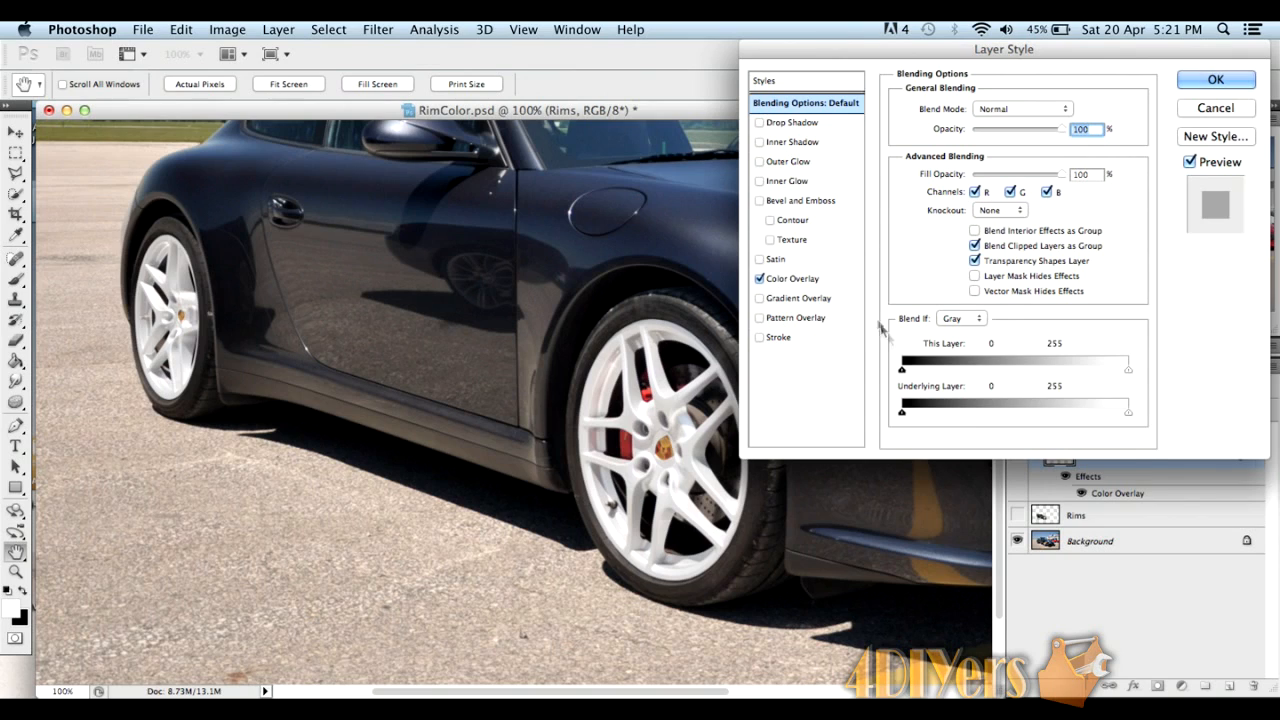
- Review the white Soft Light Color Overlay settings and confirm them with OK
click(793, 278)
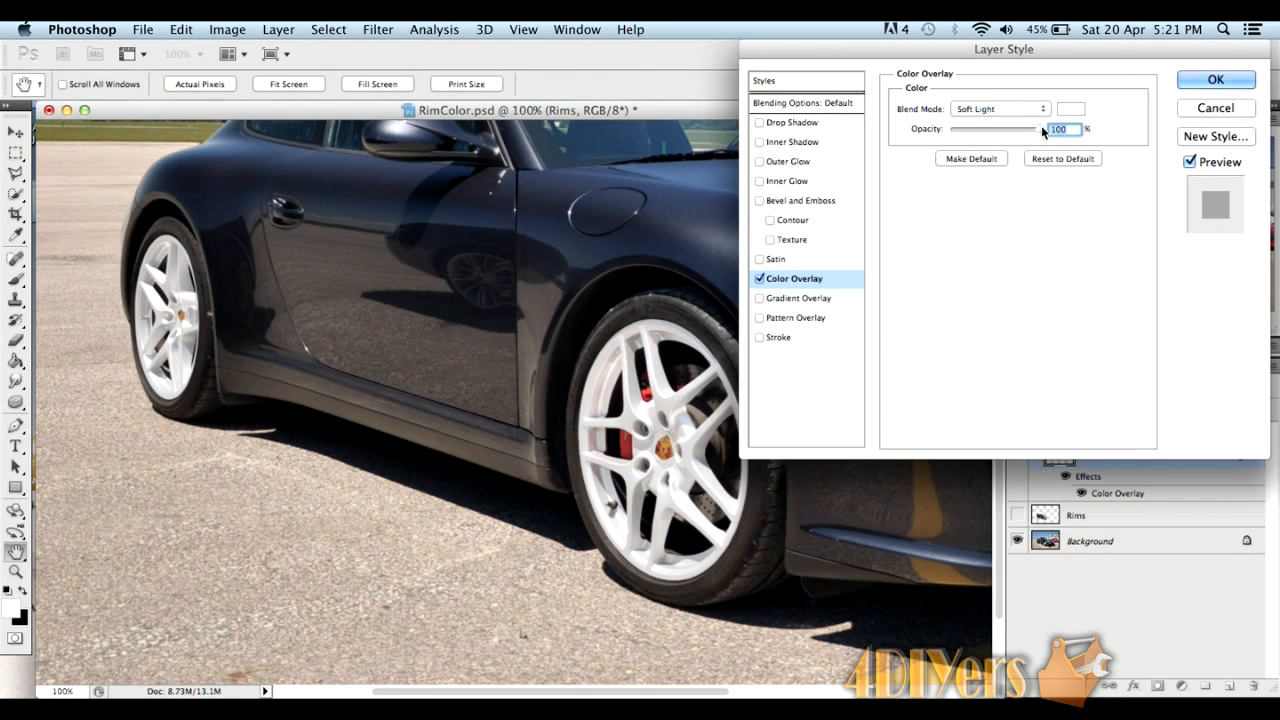
mouse_move(970, 158)
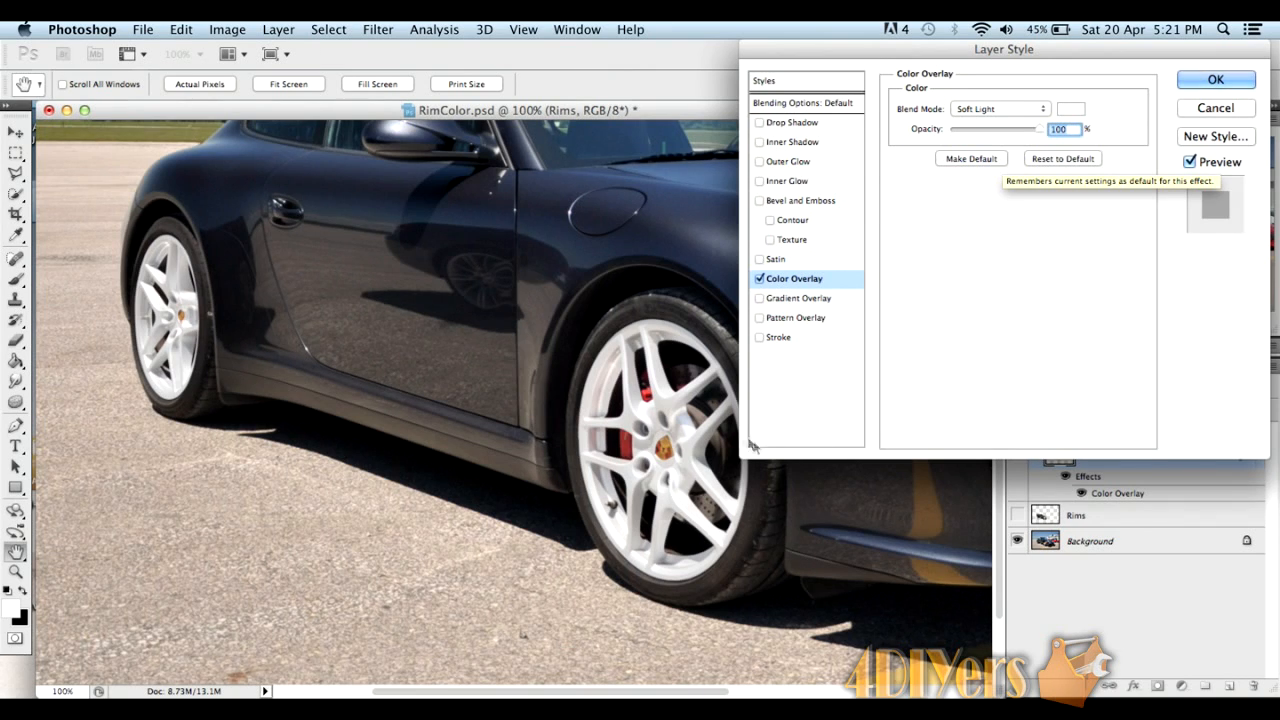
mouse_move(802, 386)
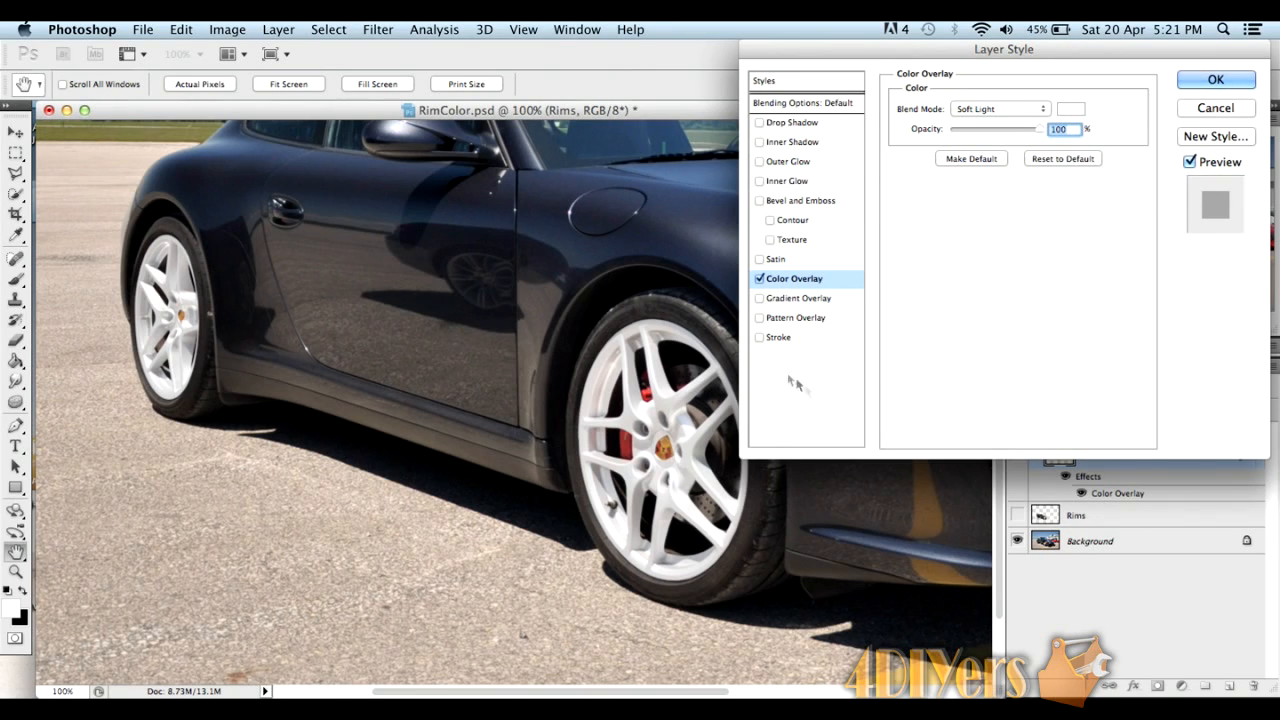
mouse_move(957, 335)
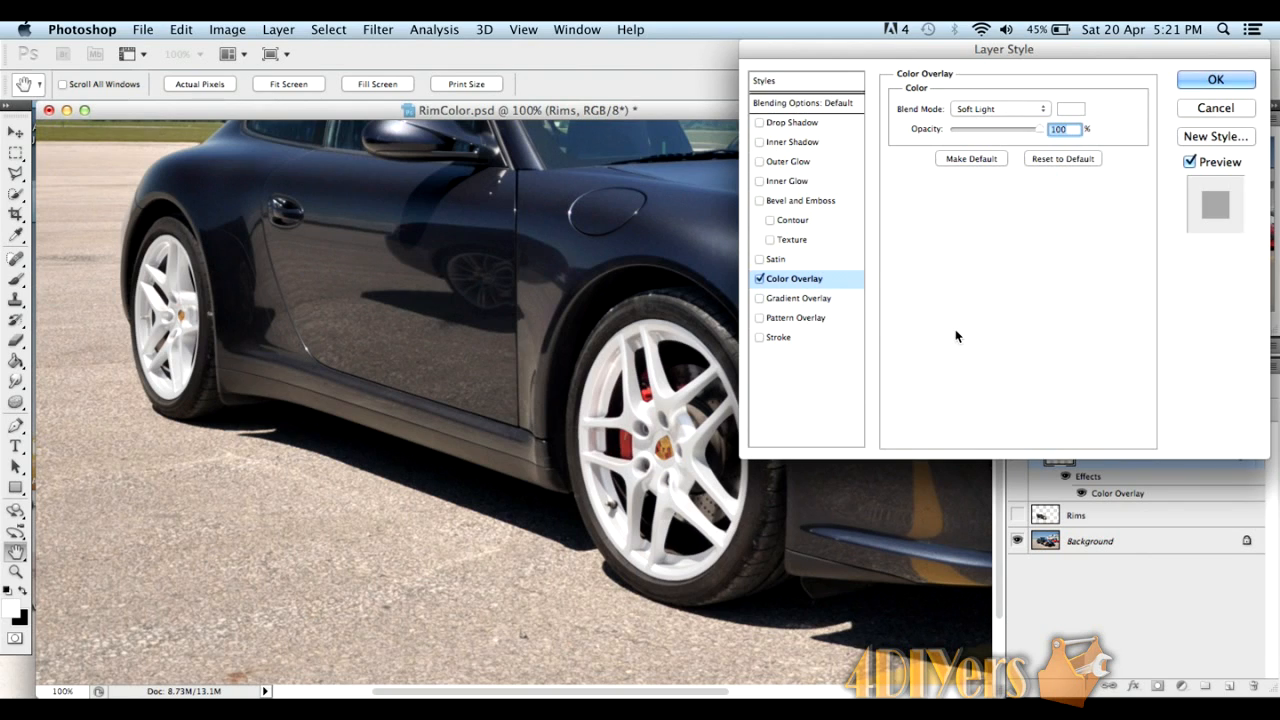
mouse_move(825, 335)
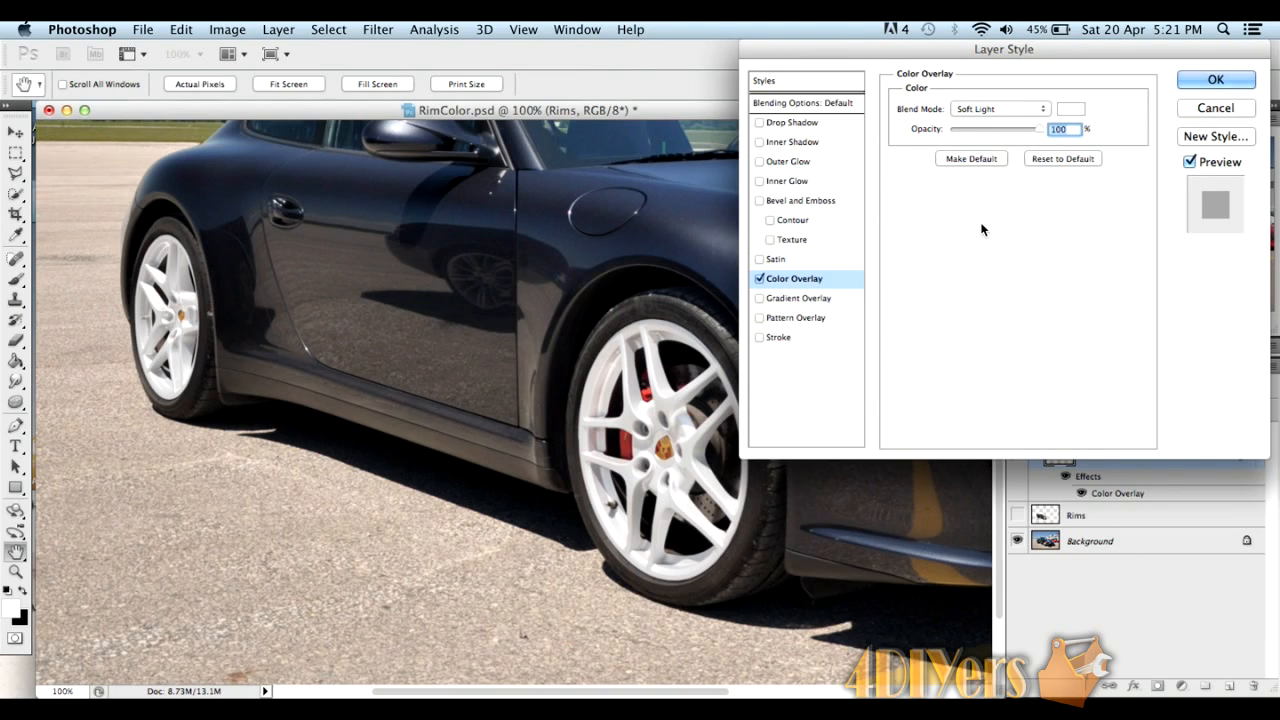
mouse_move(1170, 75)
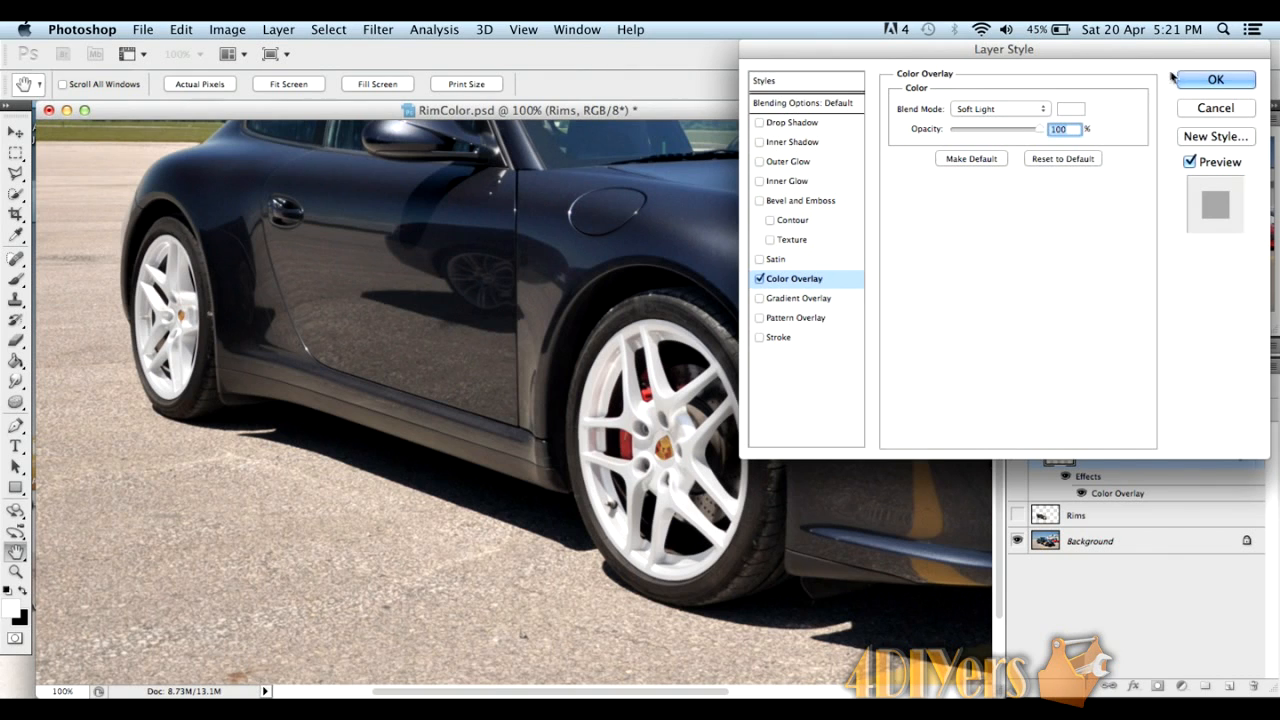
click(1214, 75)
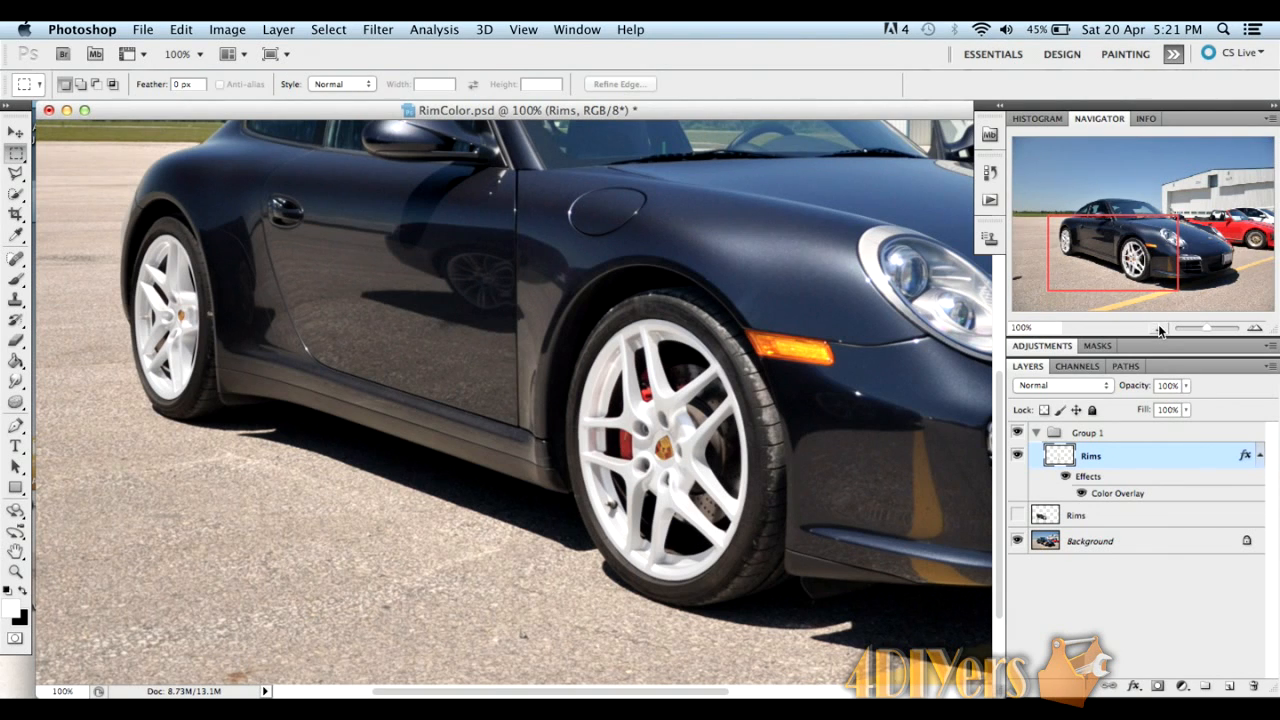